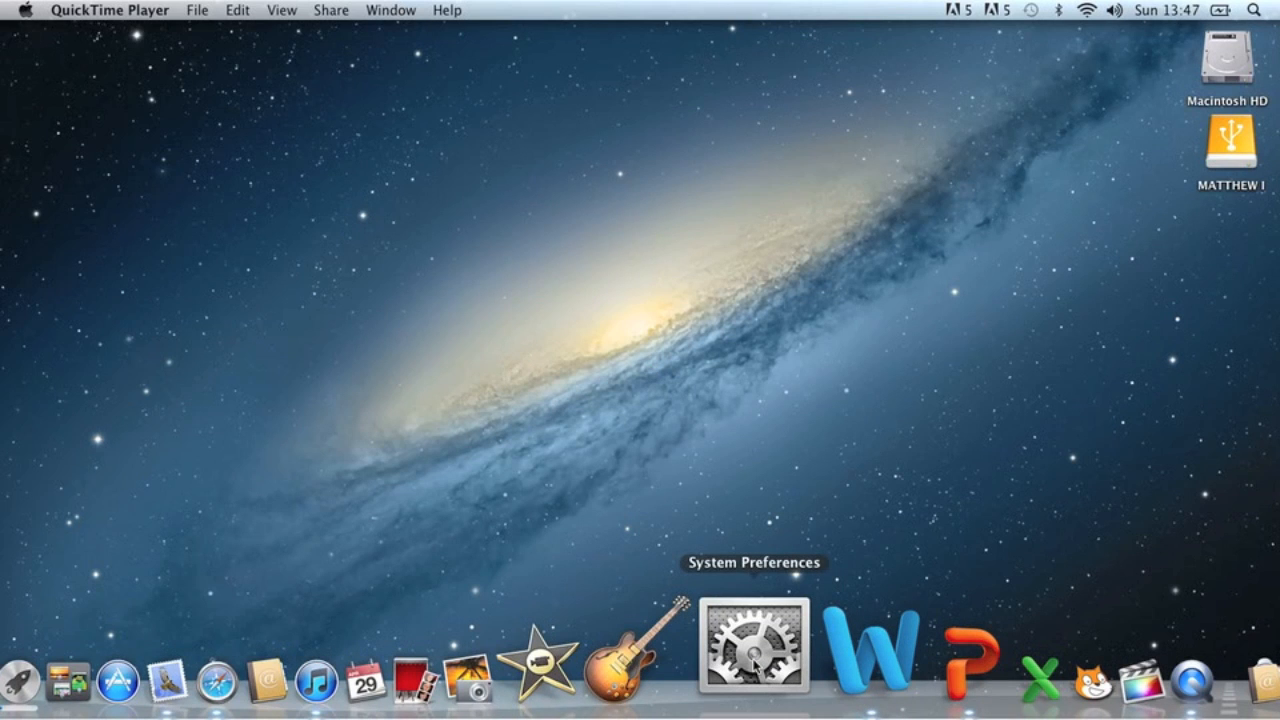
pyautogui.moveTo(1258, 14)
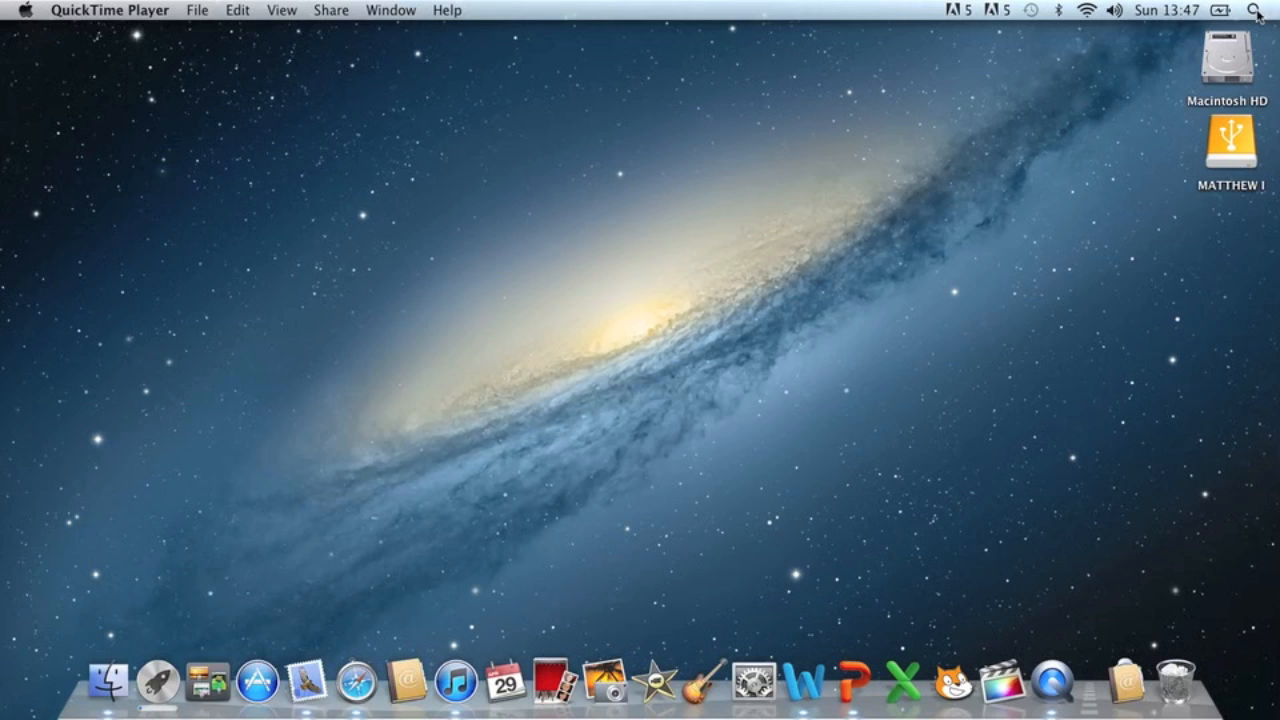
# Reach the Speech pane from the Apple menu's System Preferences.
pyautogui.click(24, 10)
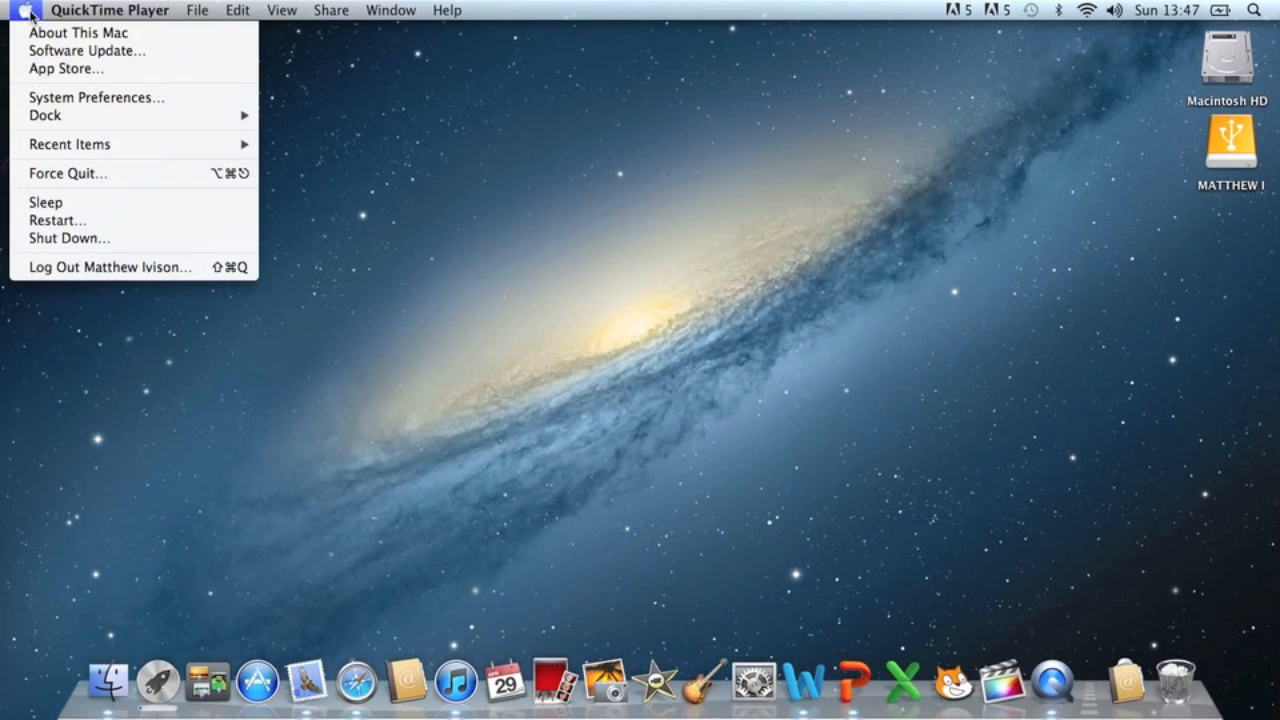
pyautogui.moveTo(96, 96)
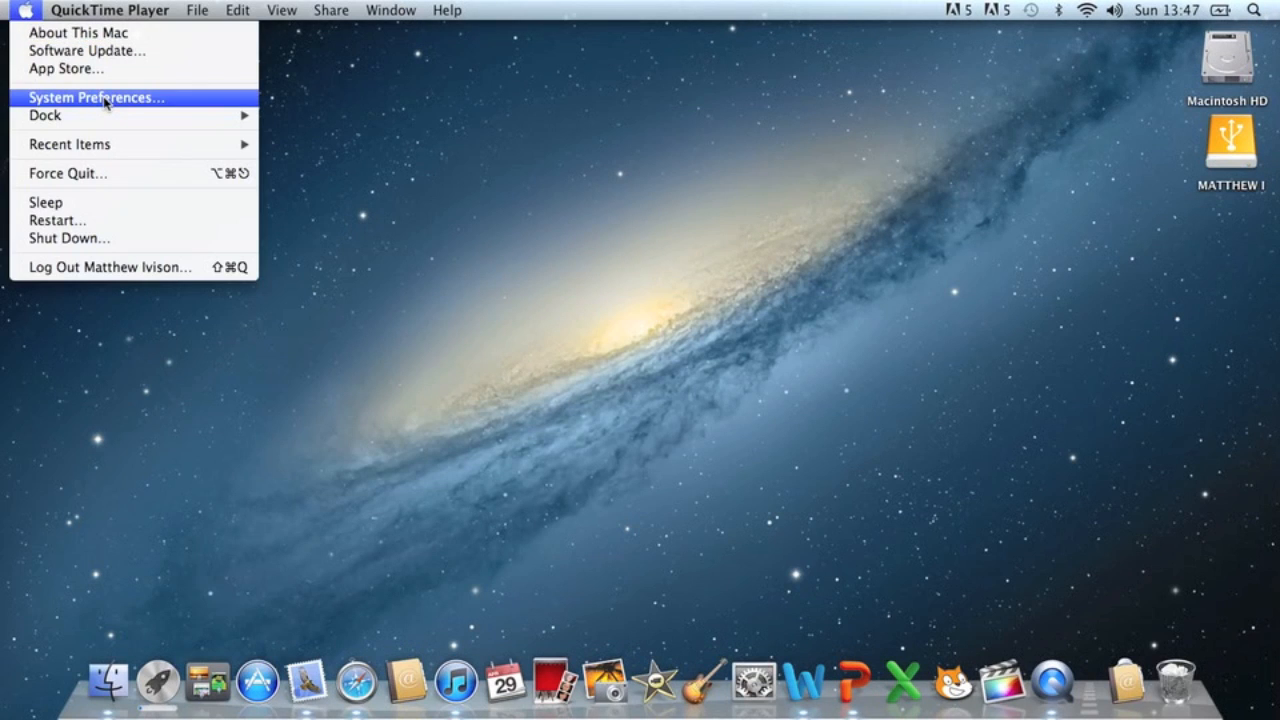
pyautogui.click(96, 96)
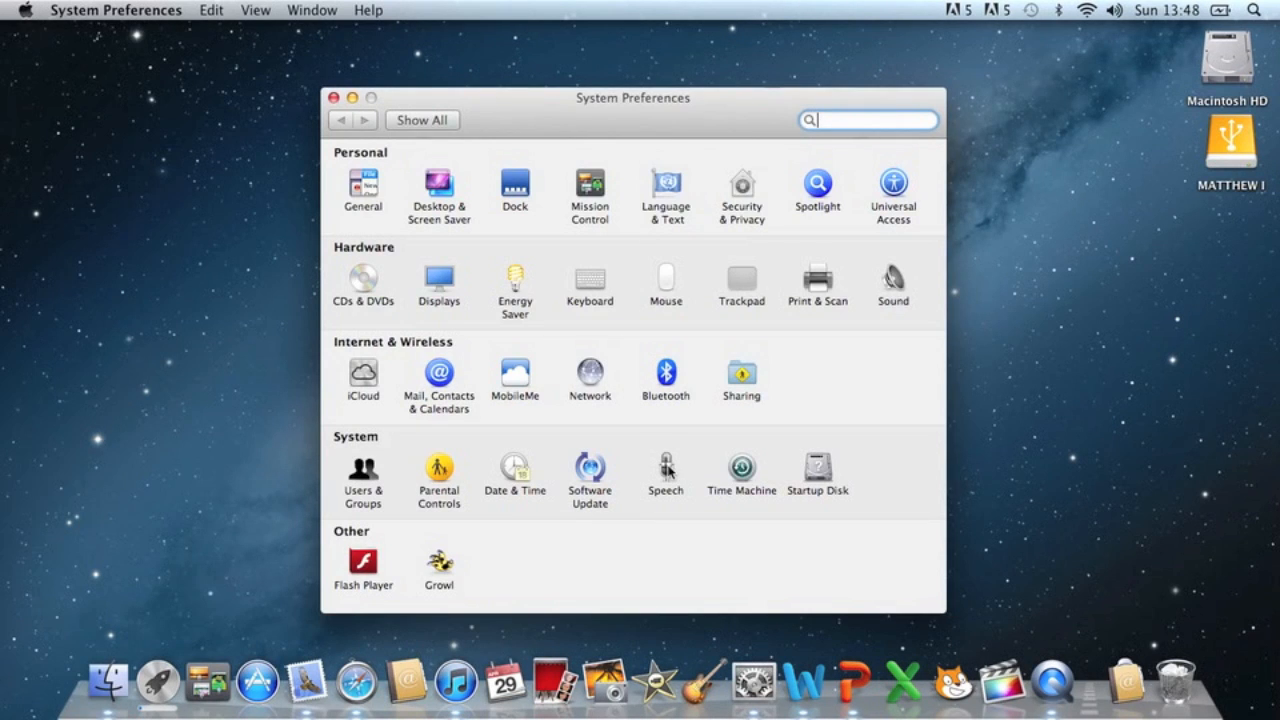
pyautogui.click(664, 470)
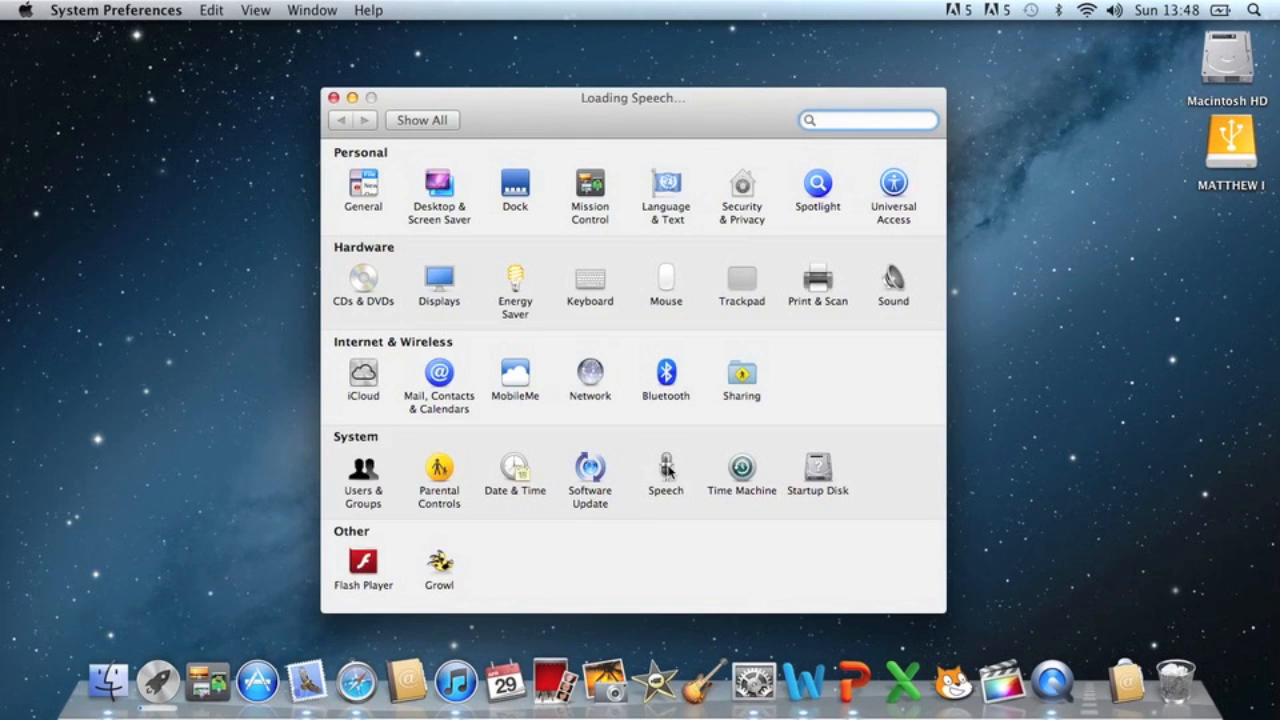
# Switch Speakable Items to On under Speech Recognition.
pyautogui.click(664, 476)
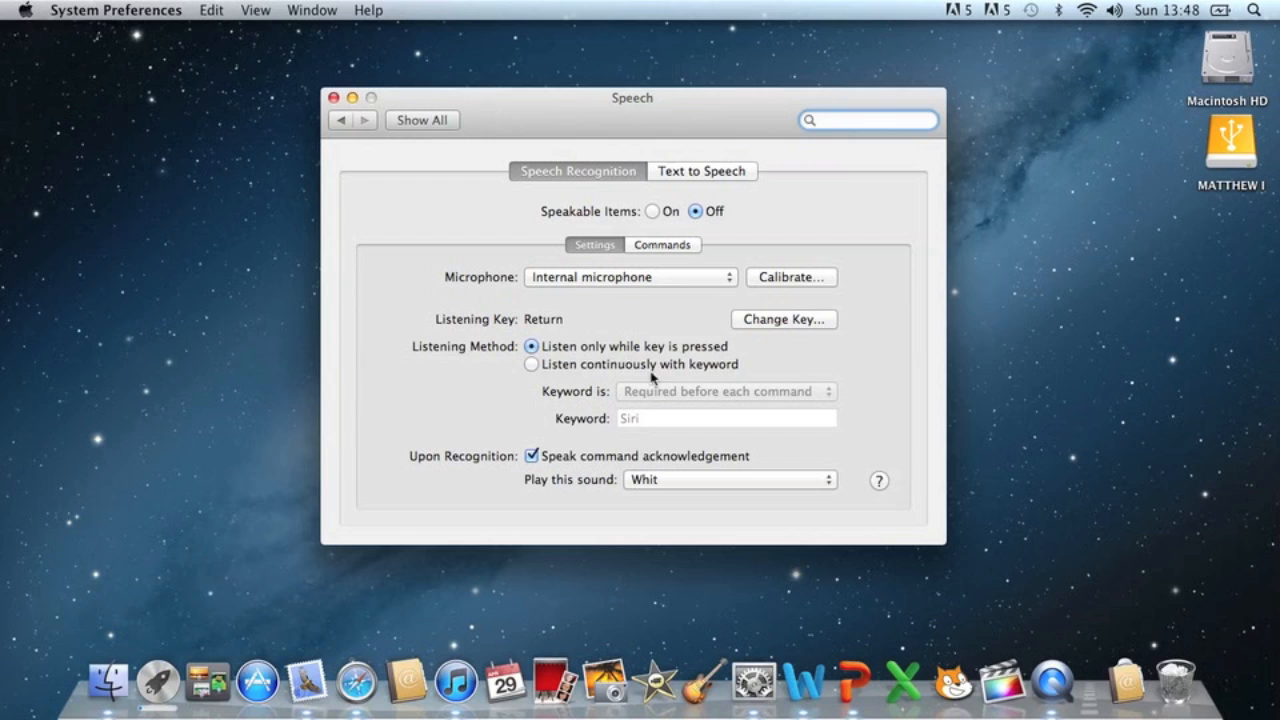
pyautogui.moveTo(618, 400)
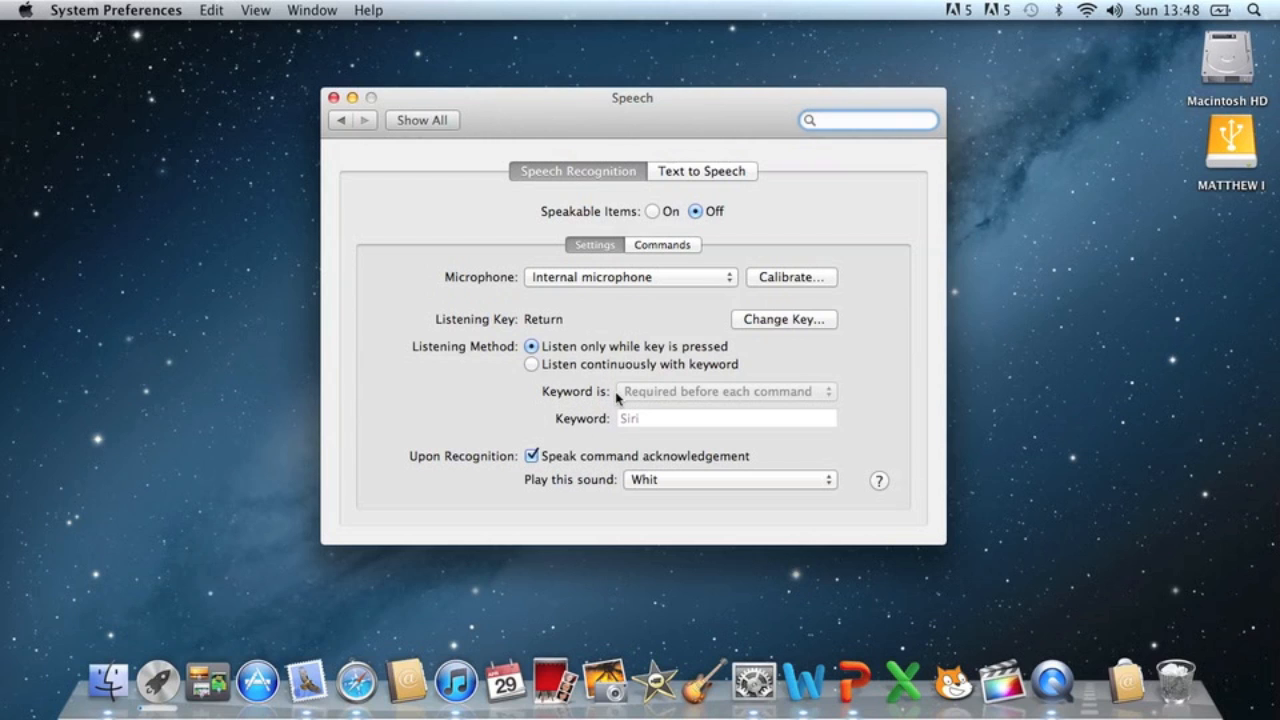
pyautogui.moveTo(640, 276)
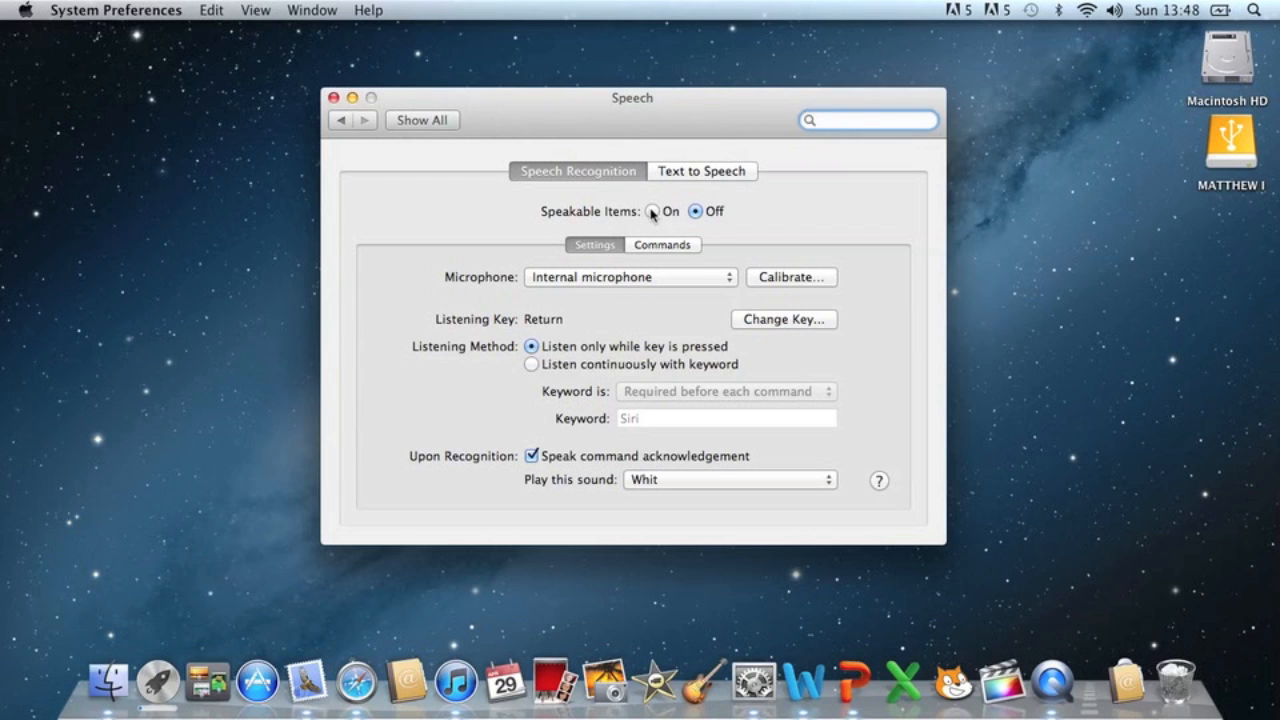
pyautogui.click(652, 212)
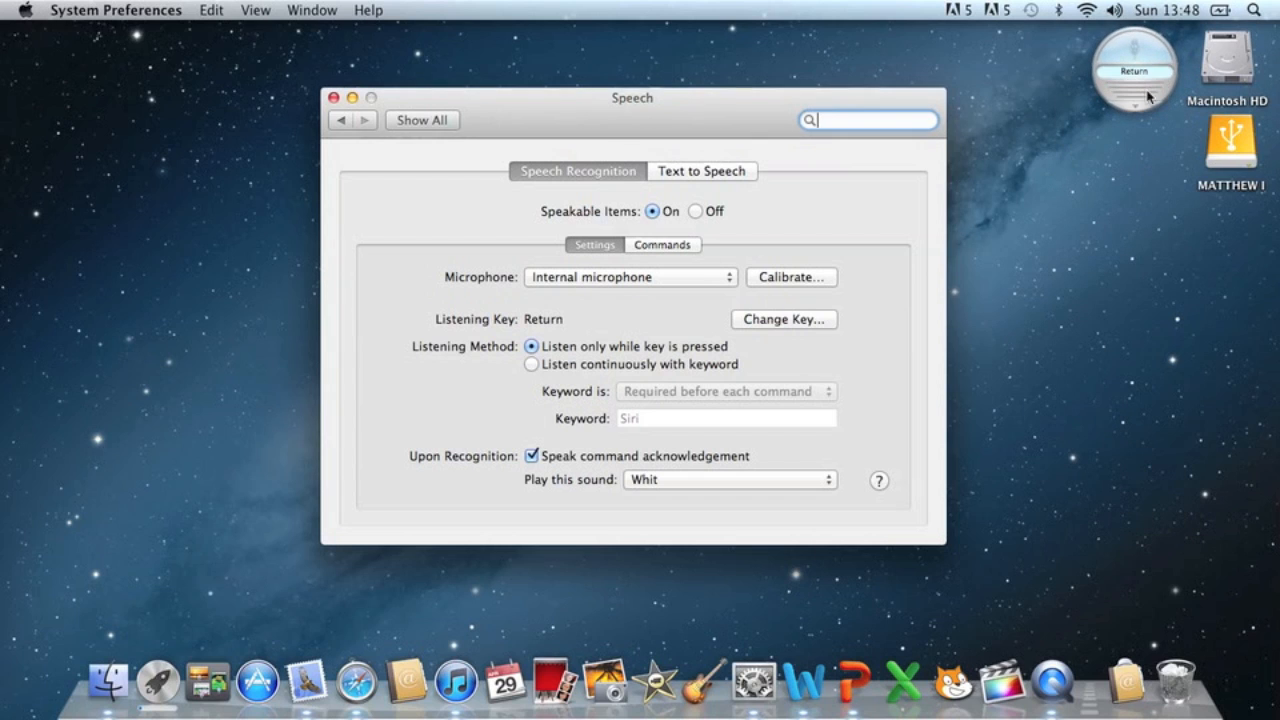
pyautogui.moveTo(612, 236)
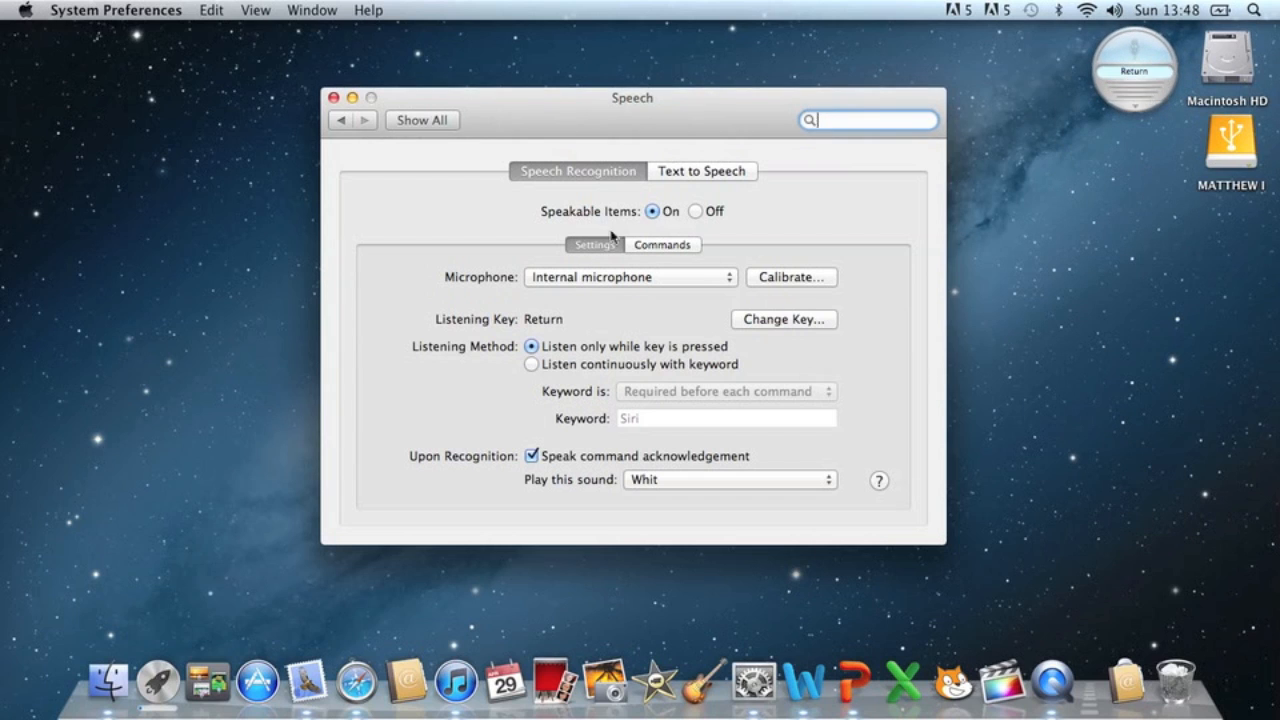
pyautogui.moveTo(728, 288)
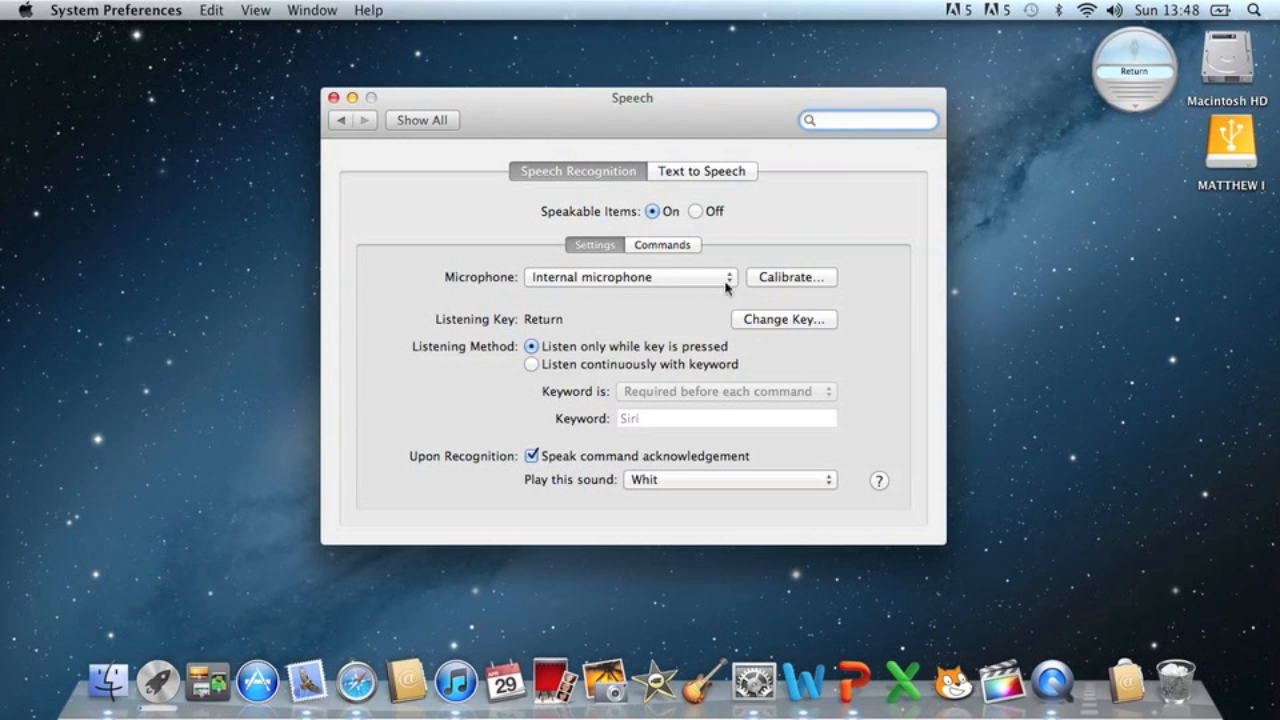
pyautogui.click(630, 276)
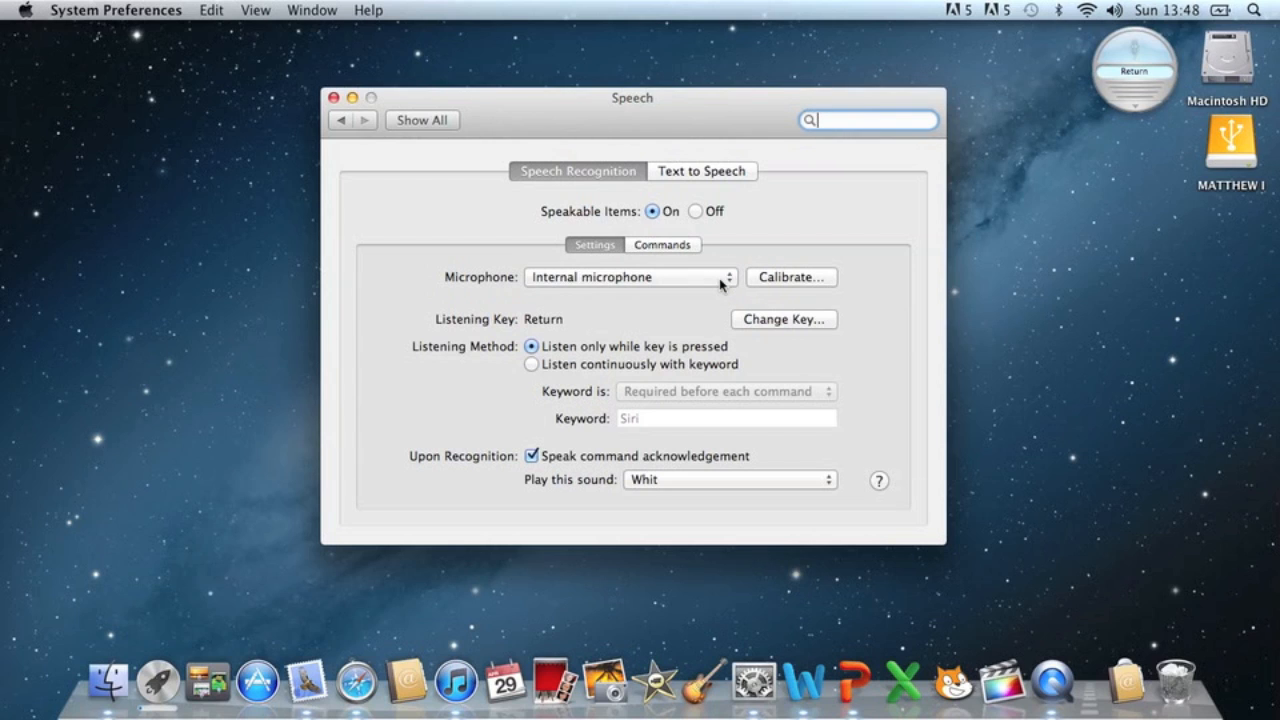
pyautogui.moveTo(548, 396)
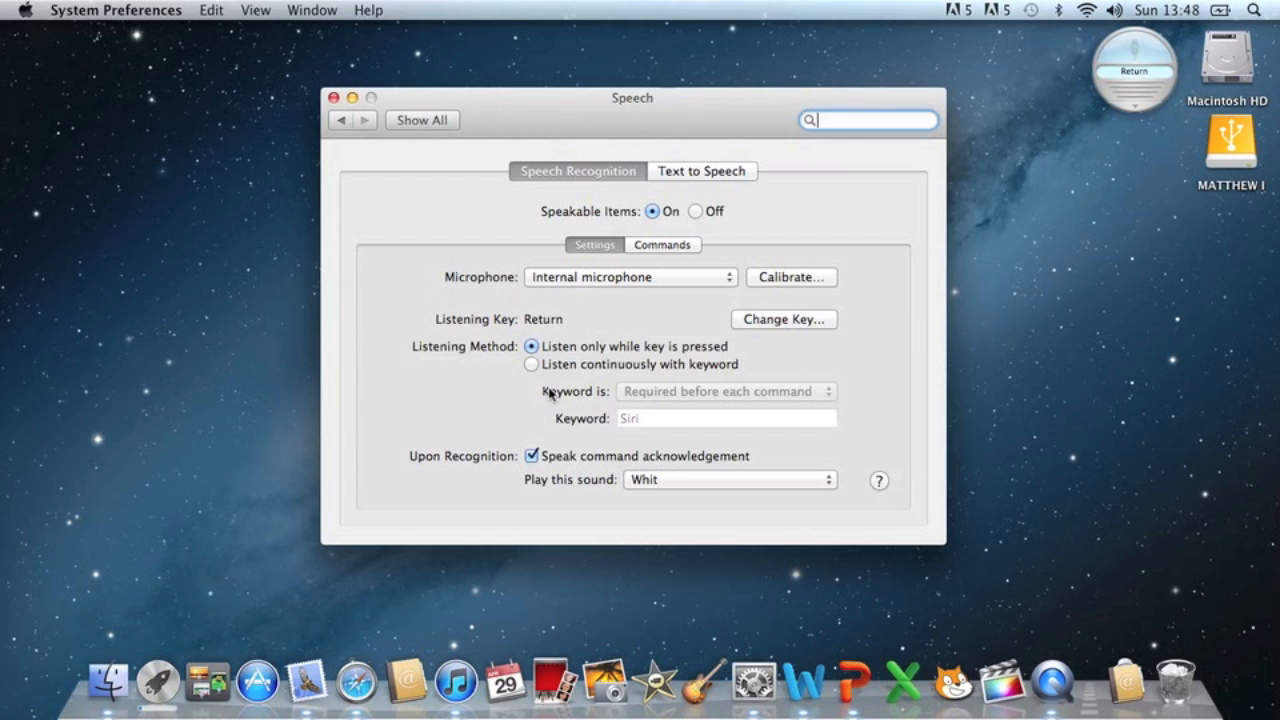
pyautogui.moveTo(616, 364)
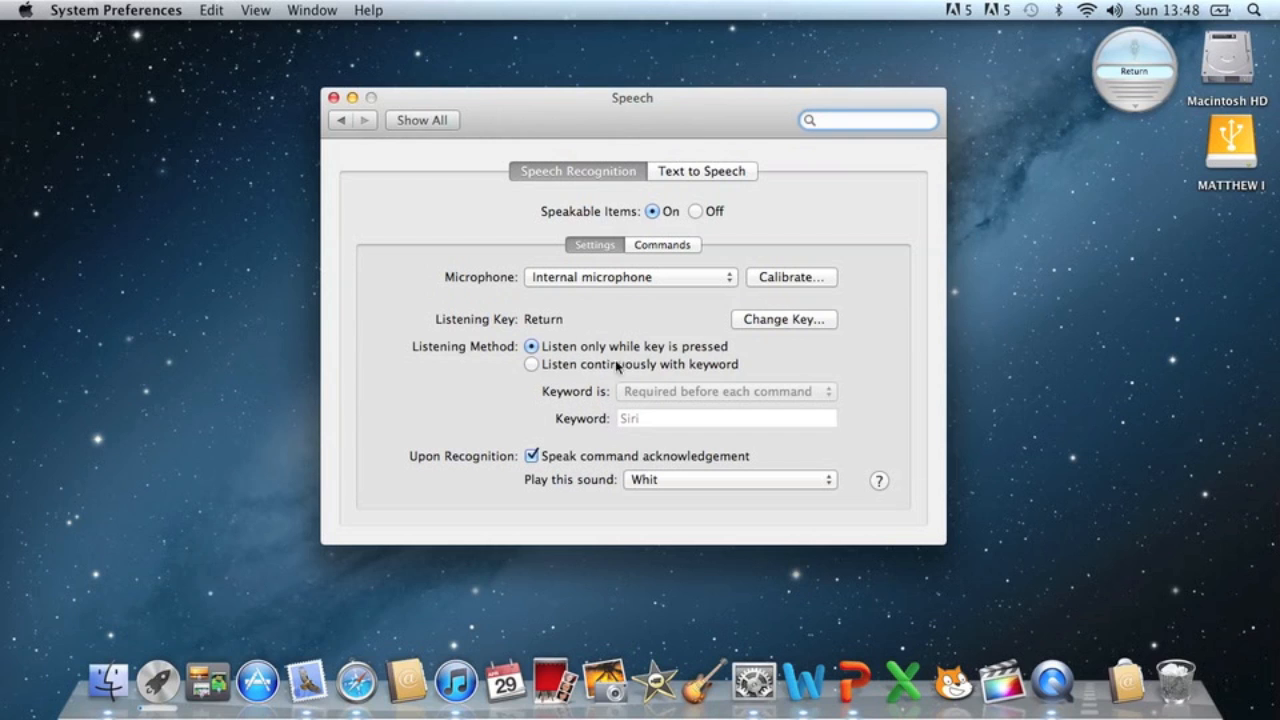
pyautogui.moveTo(658, 356)
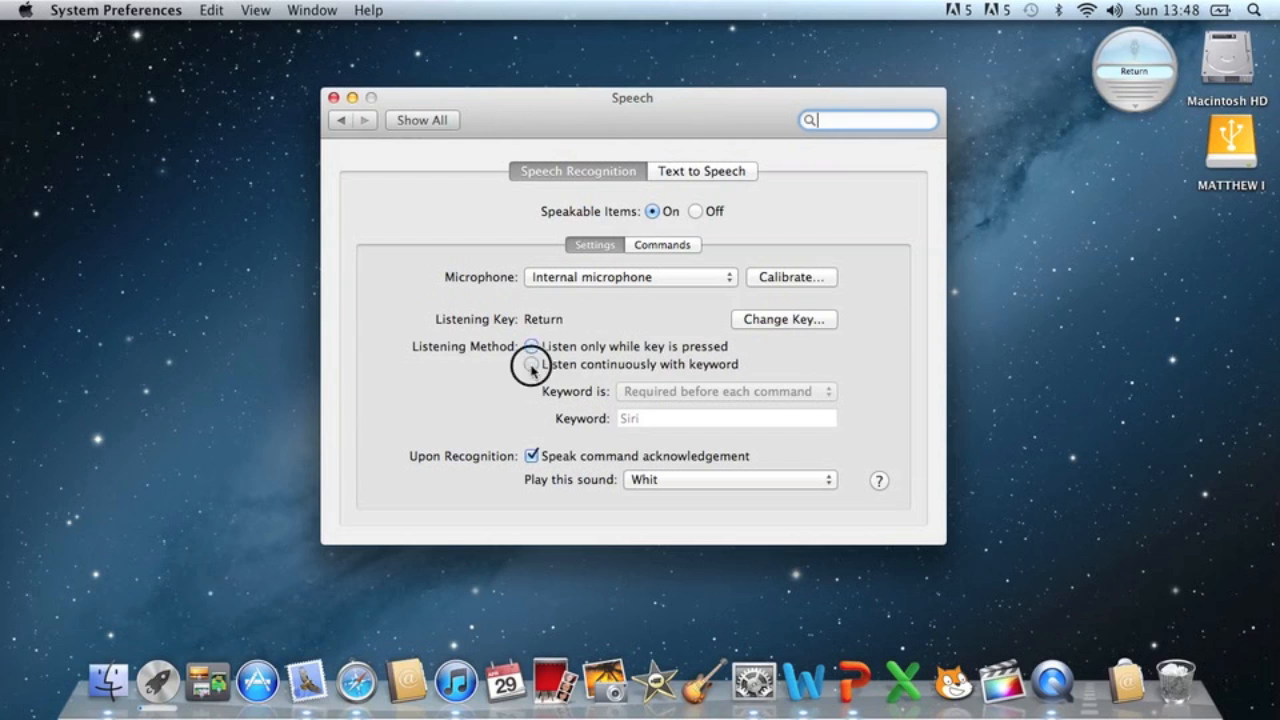
# Keep listening only while a key is held and confirm Return as the listening key.
pyautogui.click(532, 364)
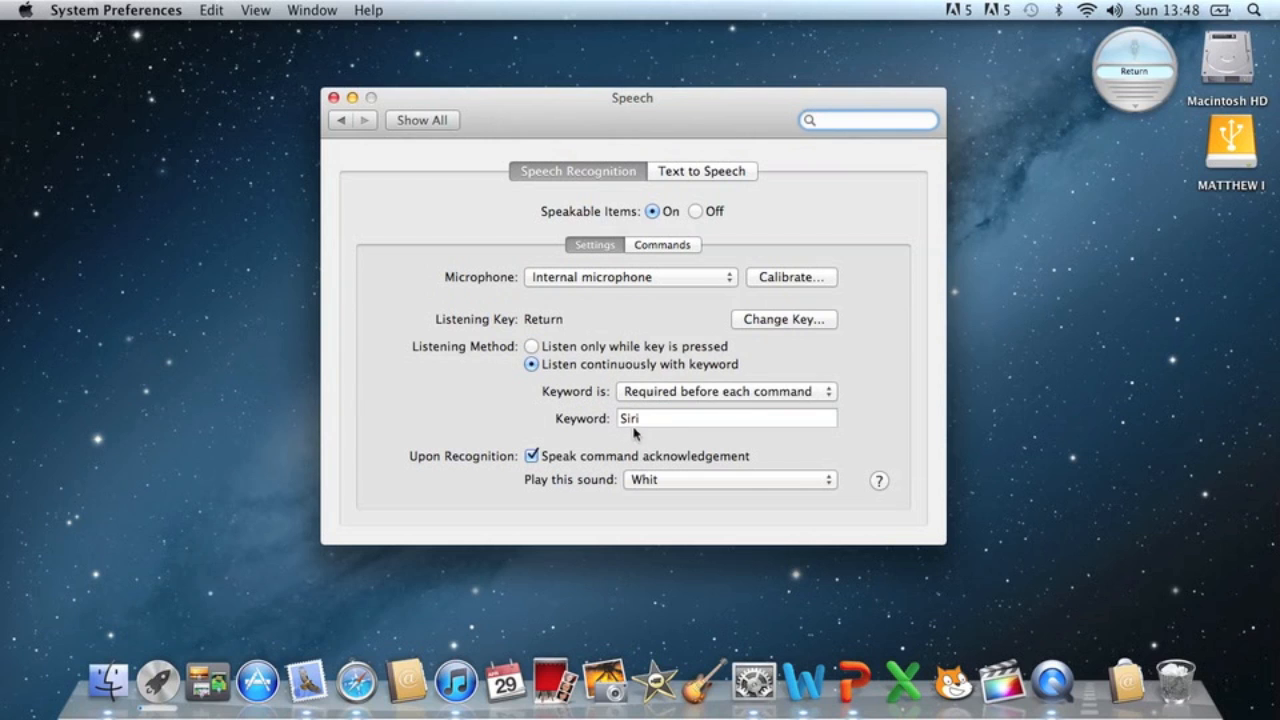
pyautogui.moveTo(532, 348)
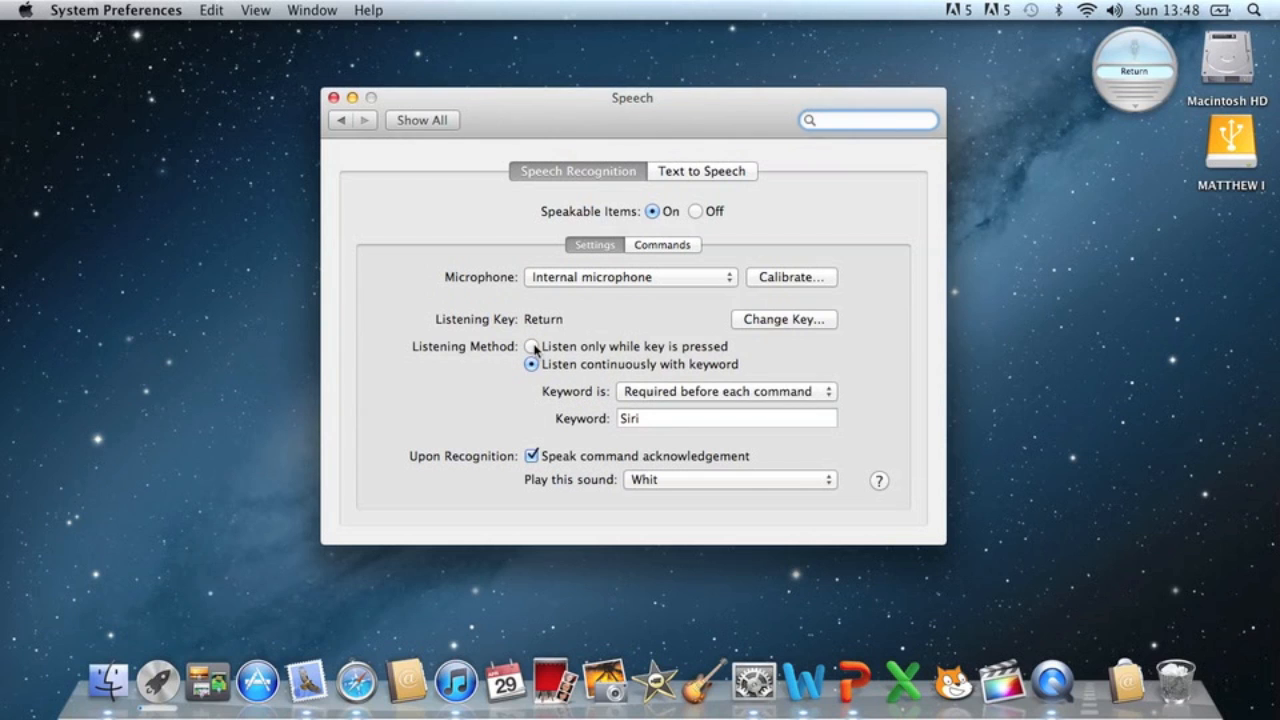
pyautogui.click(532, 346)
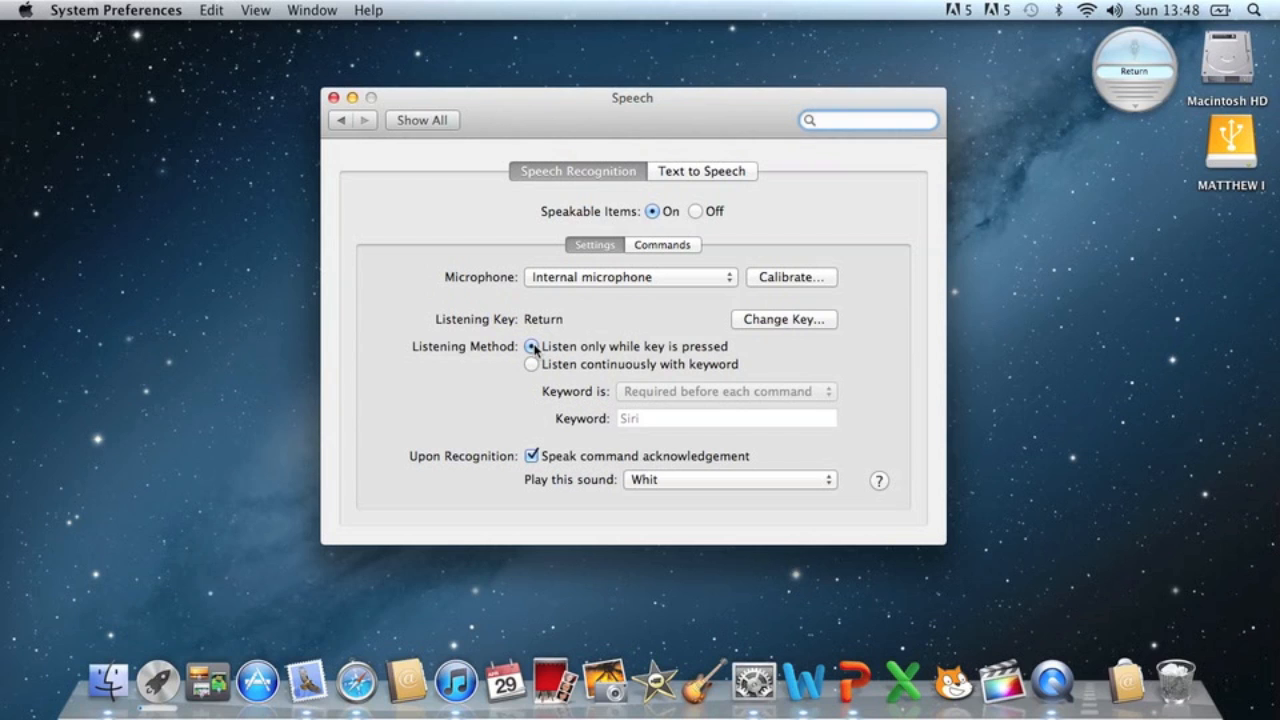
pyautogui.moveTo(548, 348)
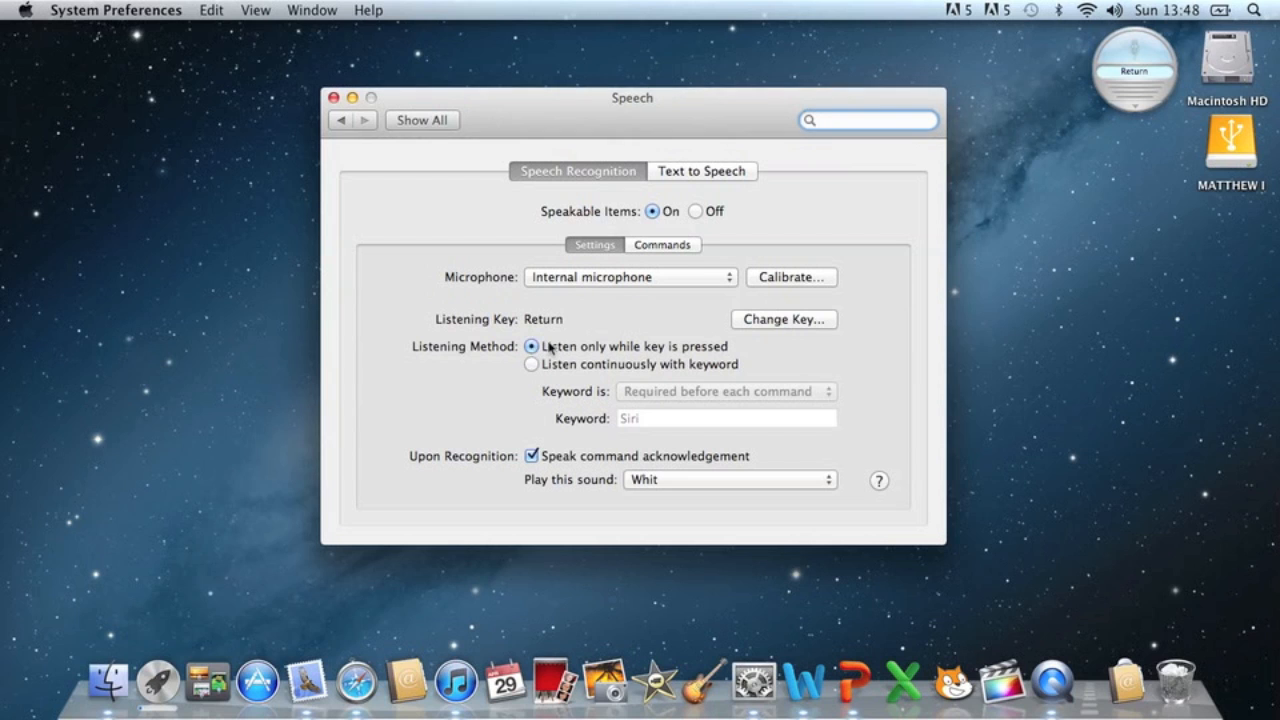
pyautogui.click(784, 320)
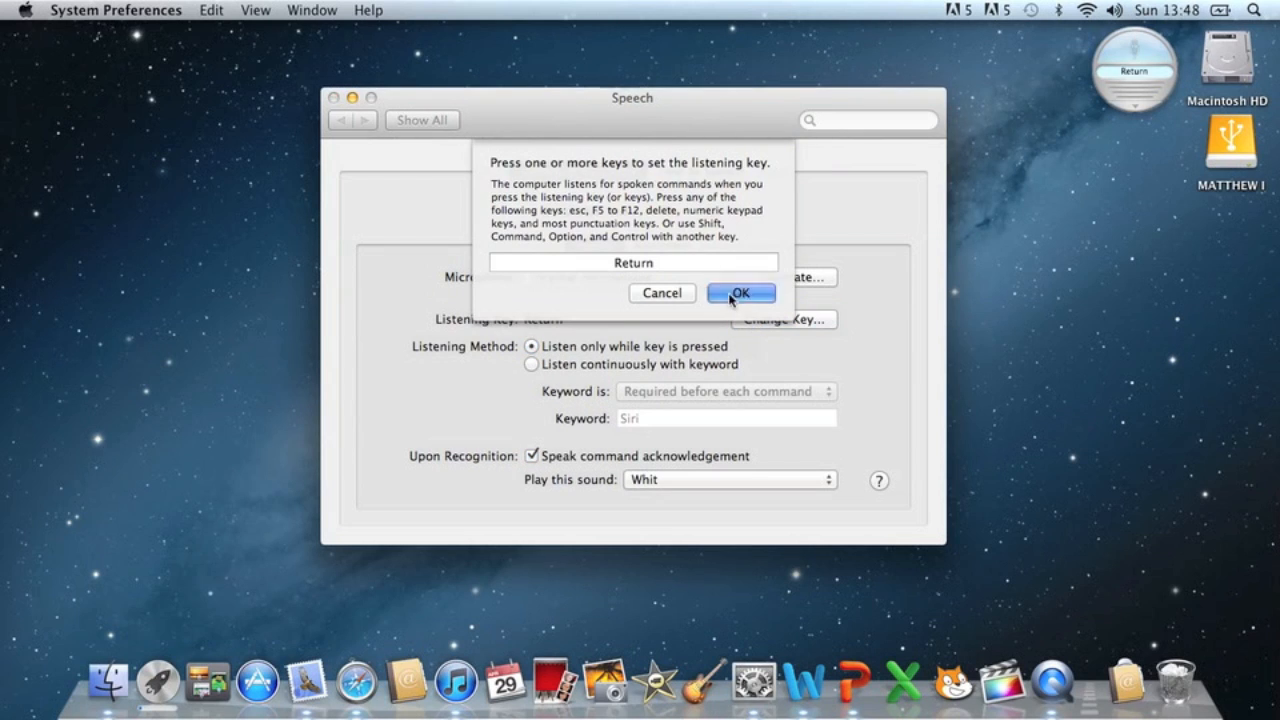
pyautogui.click(740, 292)
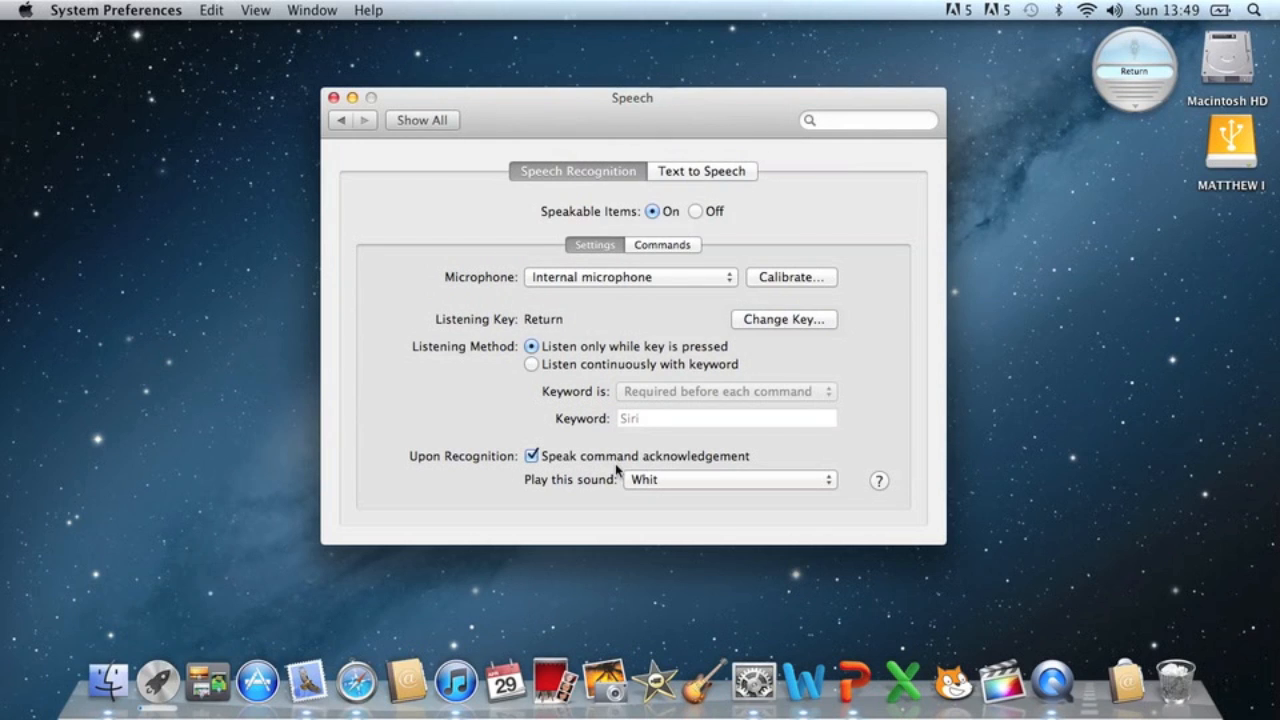
pyautogui.moveTo(670, 180)
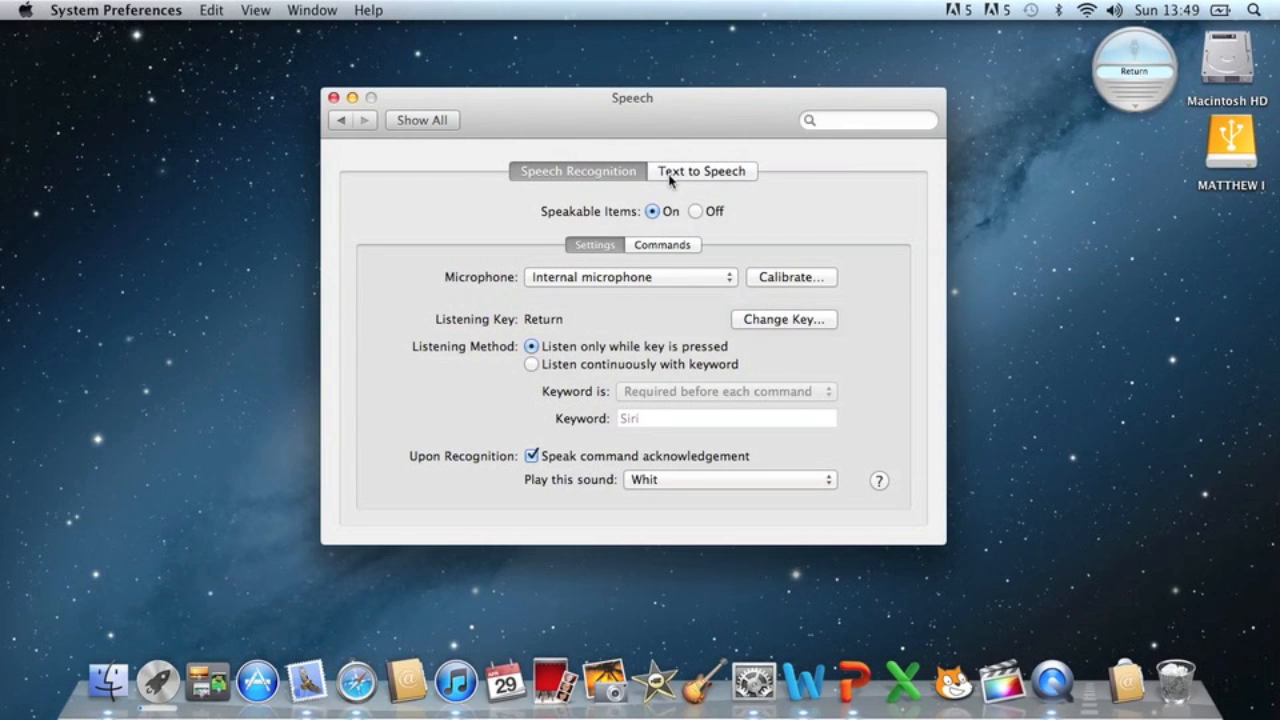
pyautogui.moveTo(1178, 90)
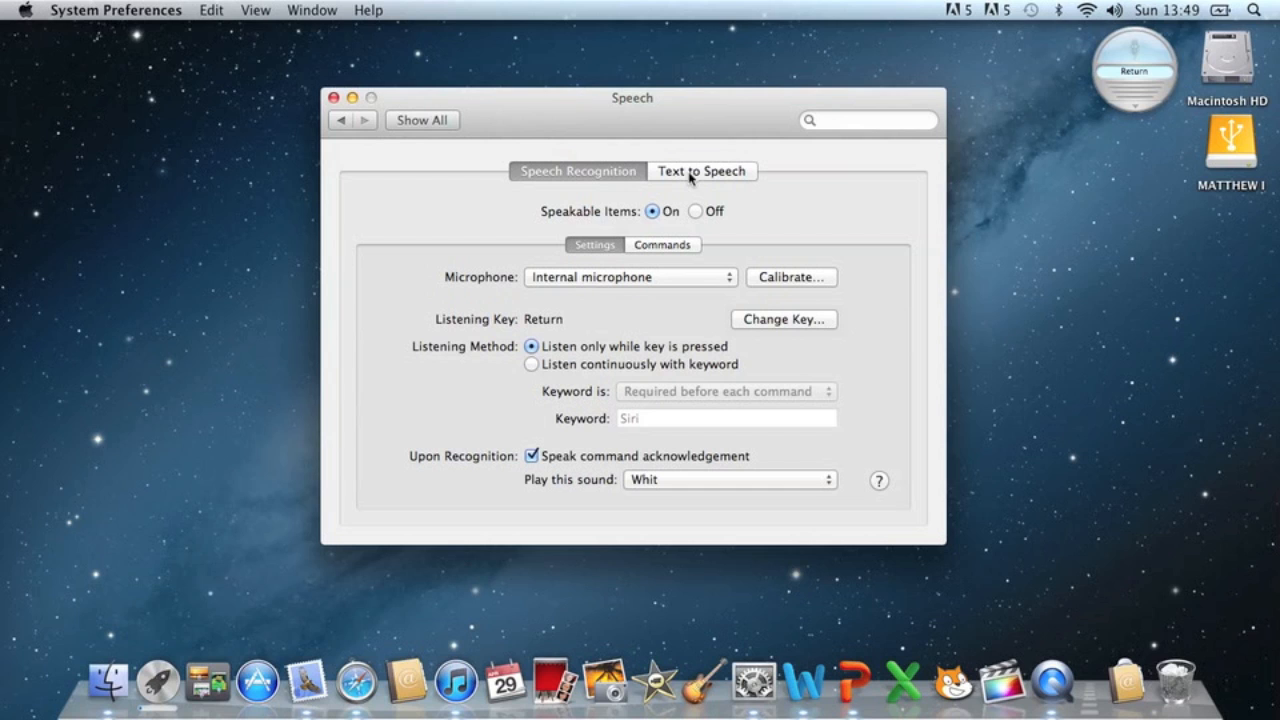
# In Text to Speech, customize System Voice and tick Samantha under English (United States) – Female.
pyautogui.click(700, 172)
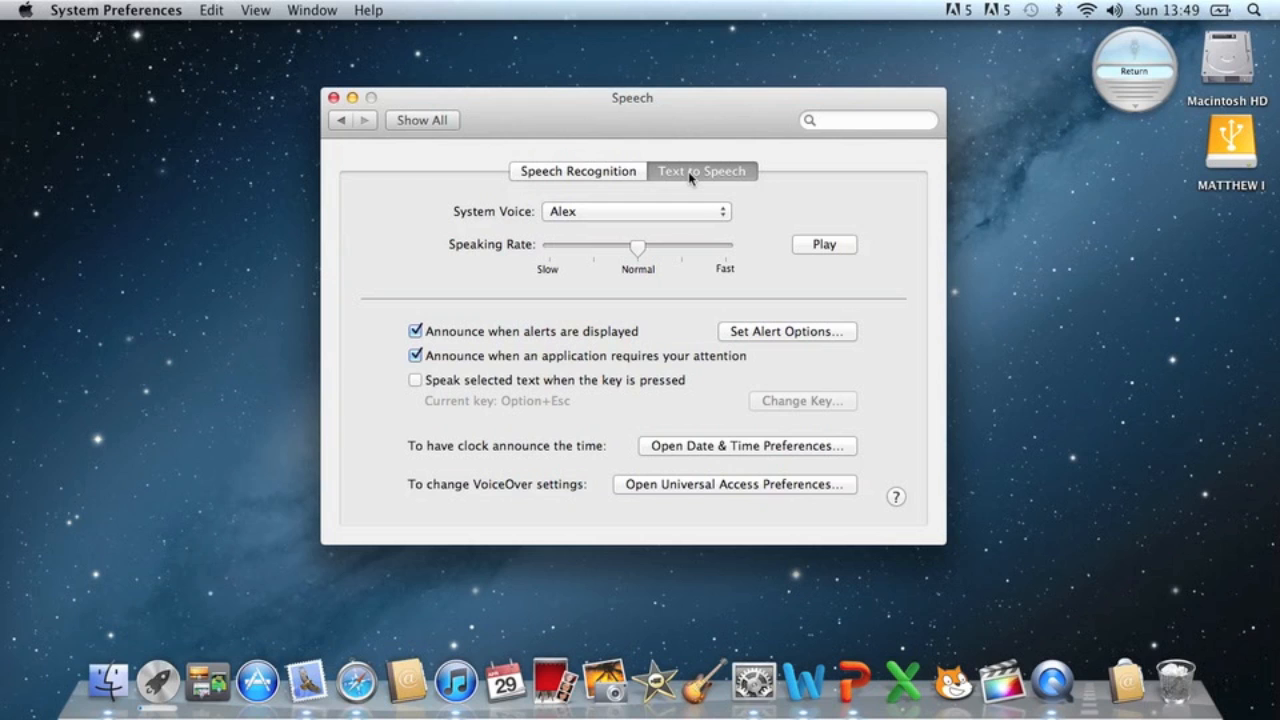
pyautogui.moveTo(668, 192)
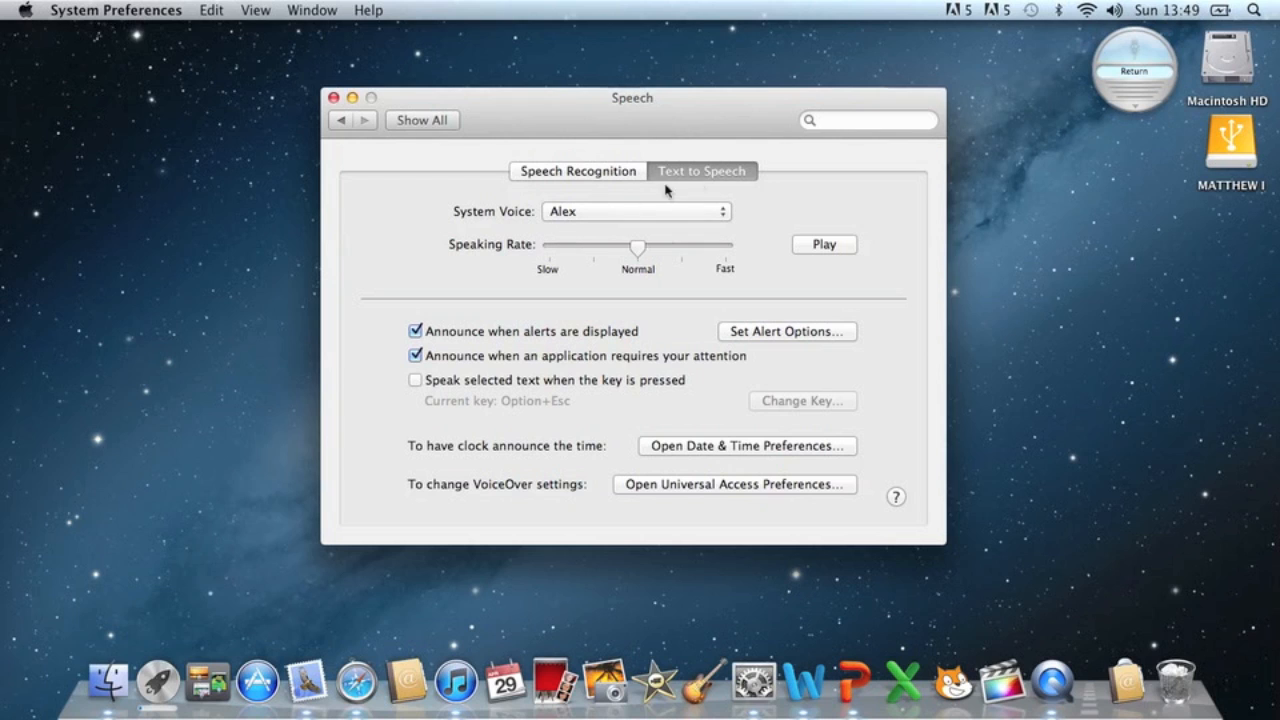
pyautogui.moveTo(704, 220)
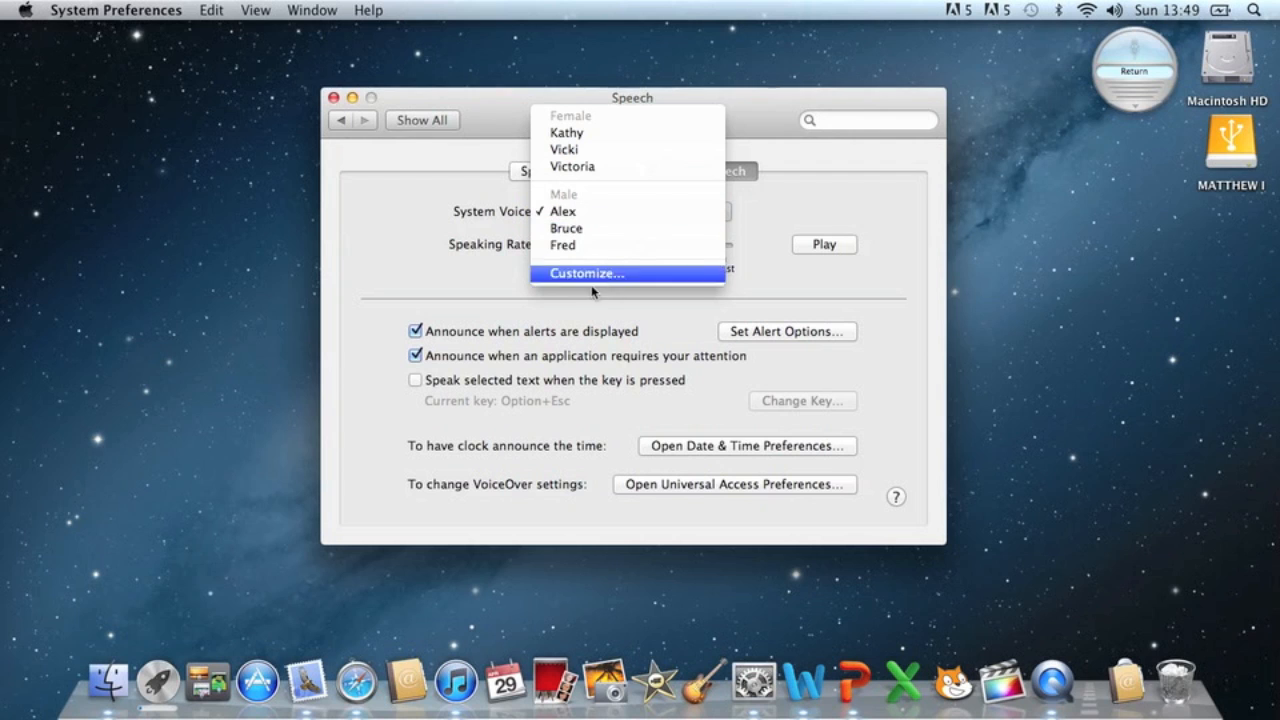
pyautogui.click(584, 272)
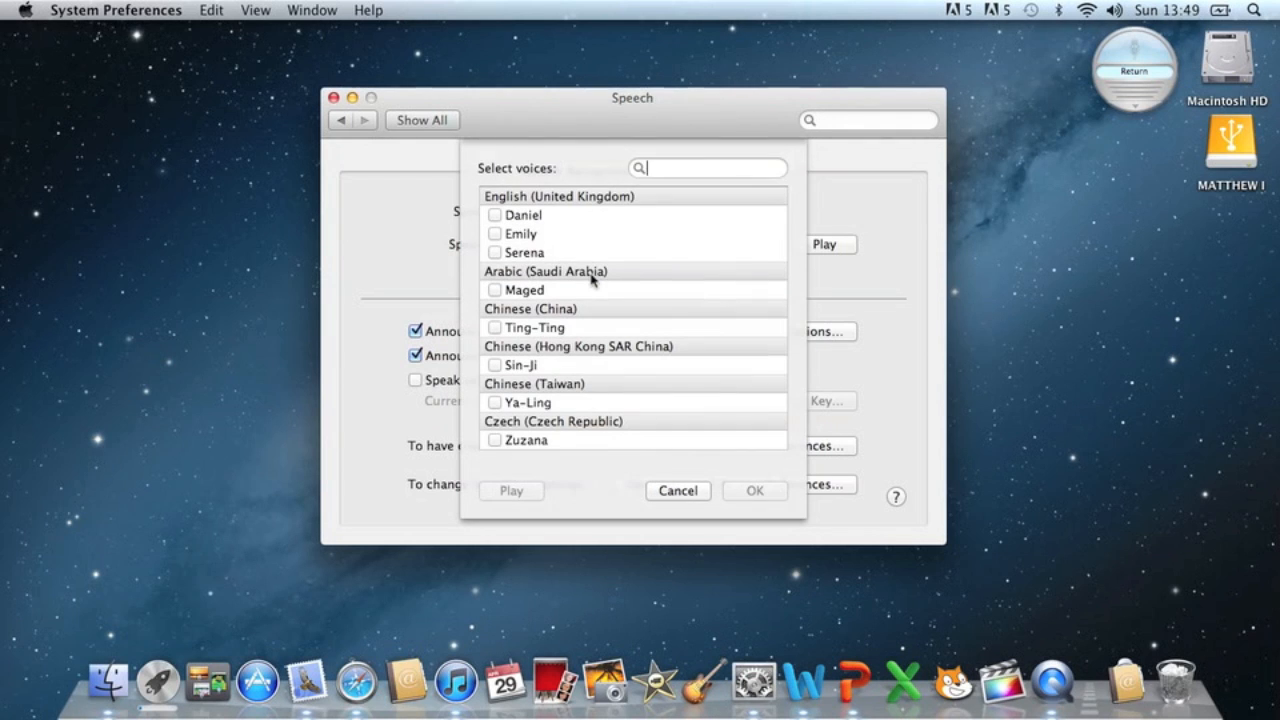
pyautogui.scroll(-3)
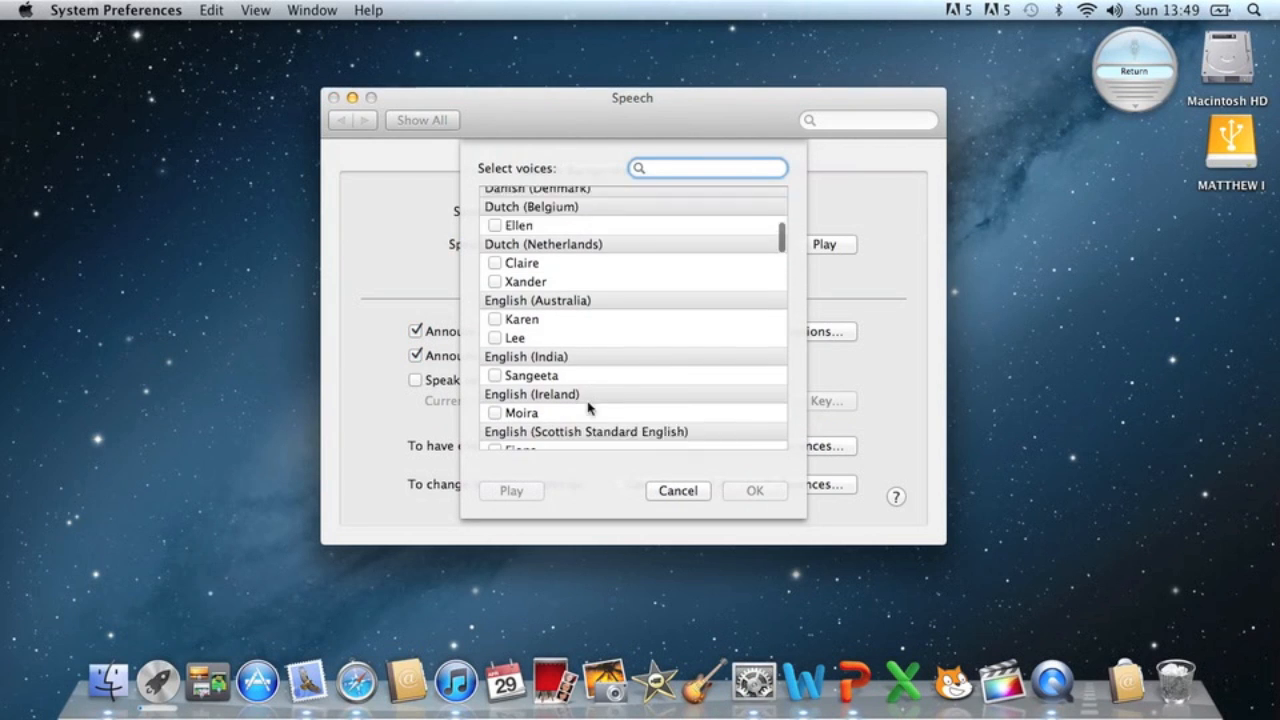
pyautogui.scroll(-3)
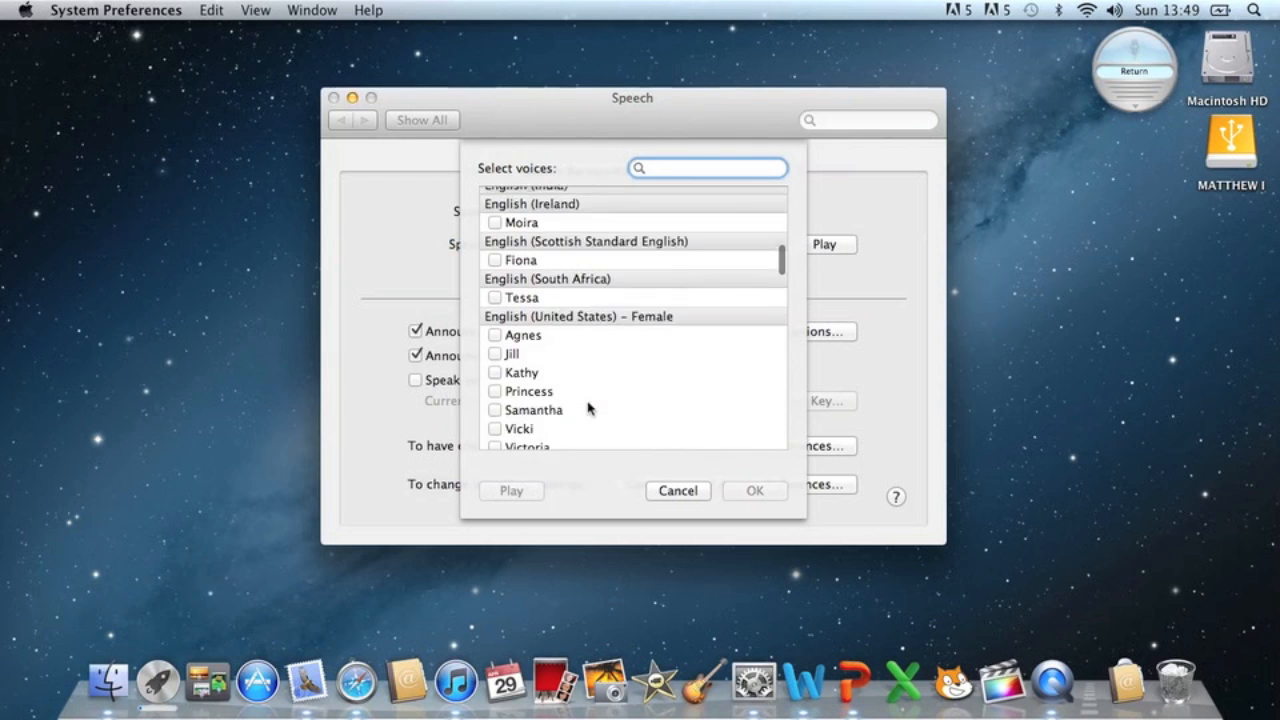
pyautogui.scroll(-3)
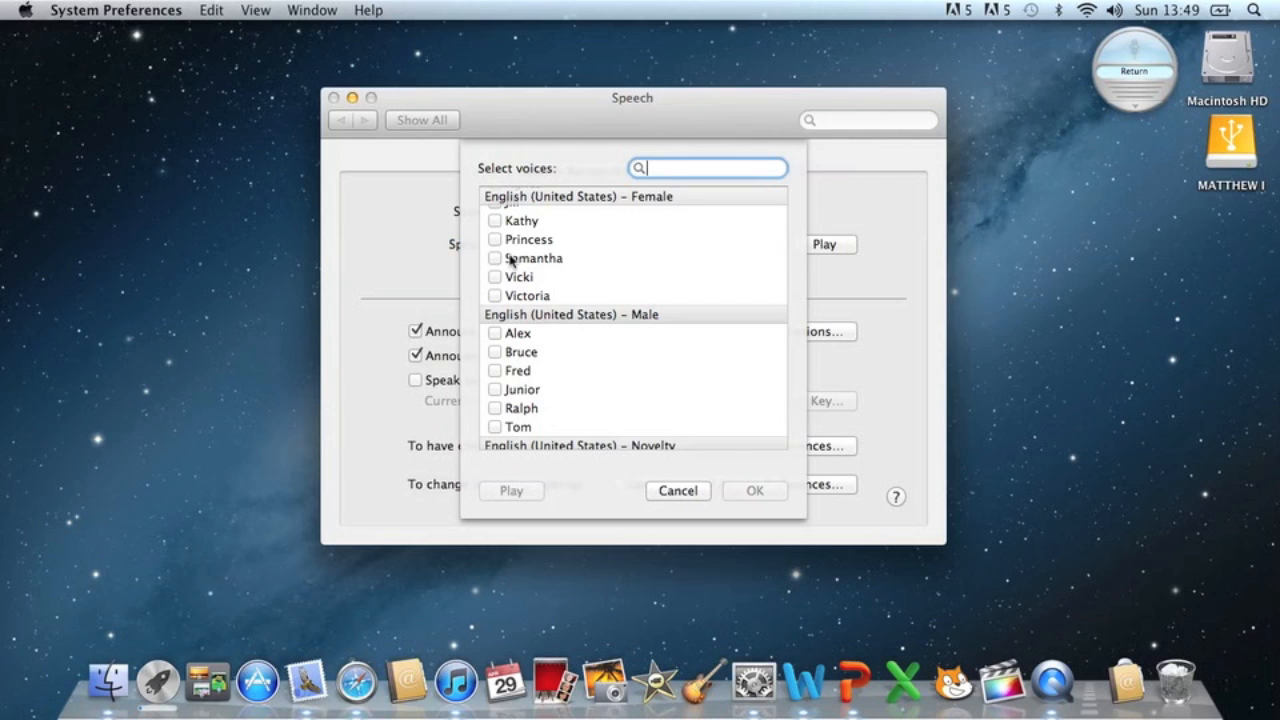
pyautogui.click(494, 258)
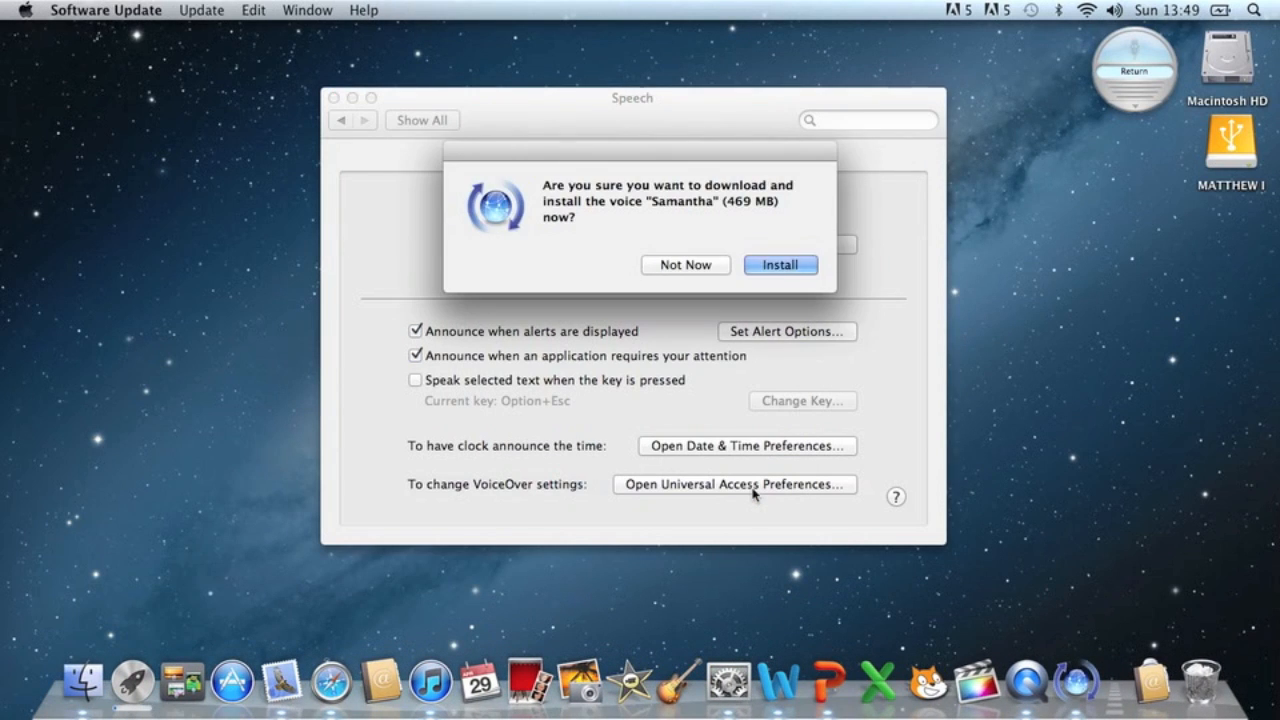
pyautogui.moveTo(772, 272)
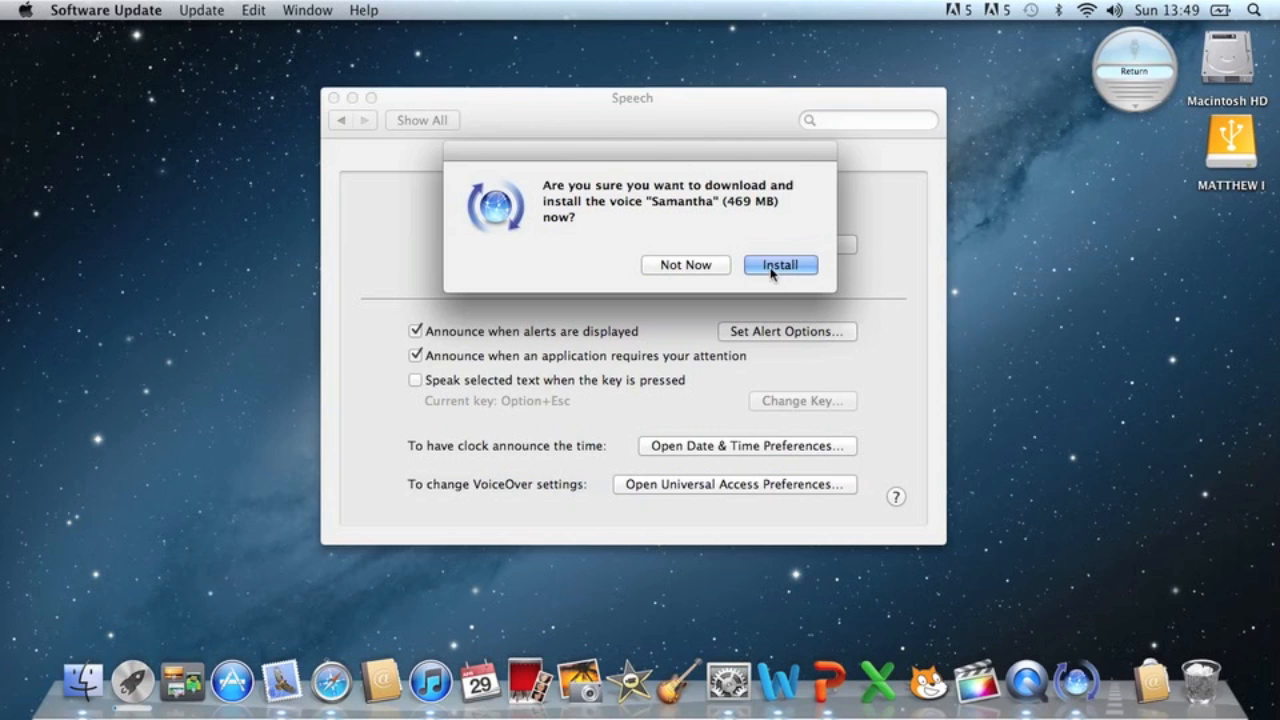
# Confirm Install so Software Update downloads the Samantha voice.
pyautogui.click(780, 264)
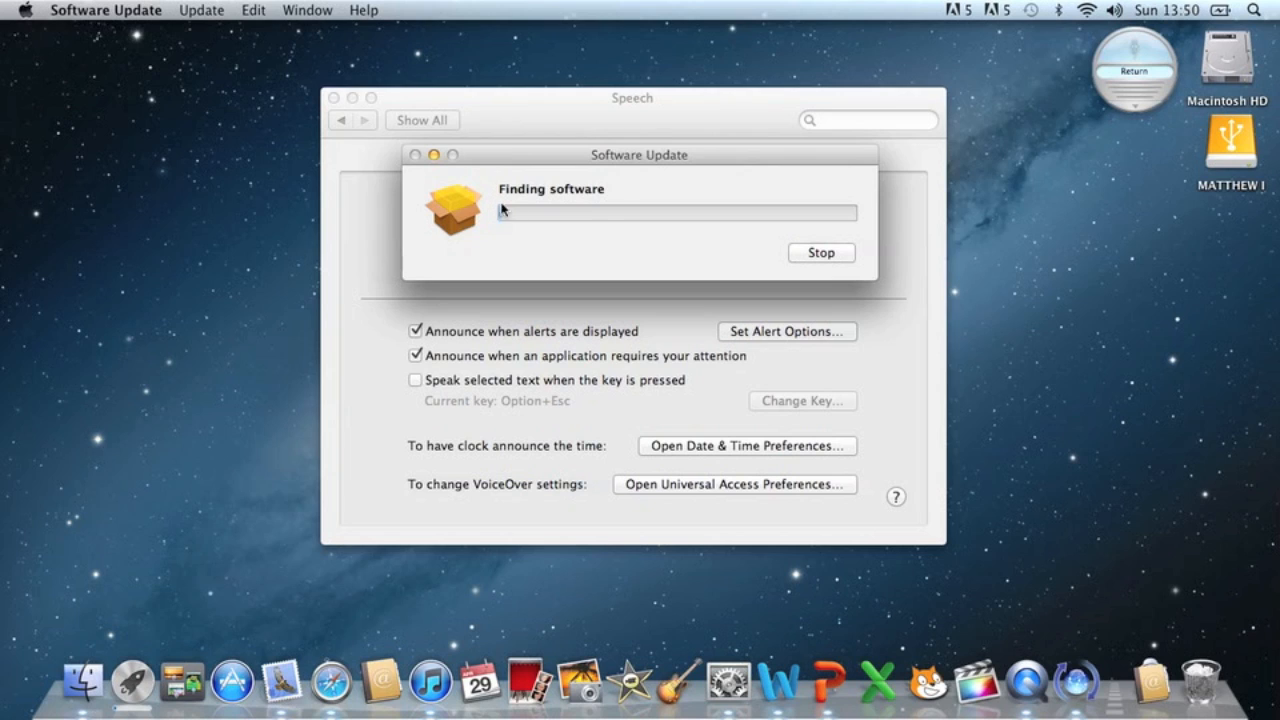
pyautogui.moveTo(656, 276)
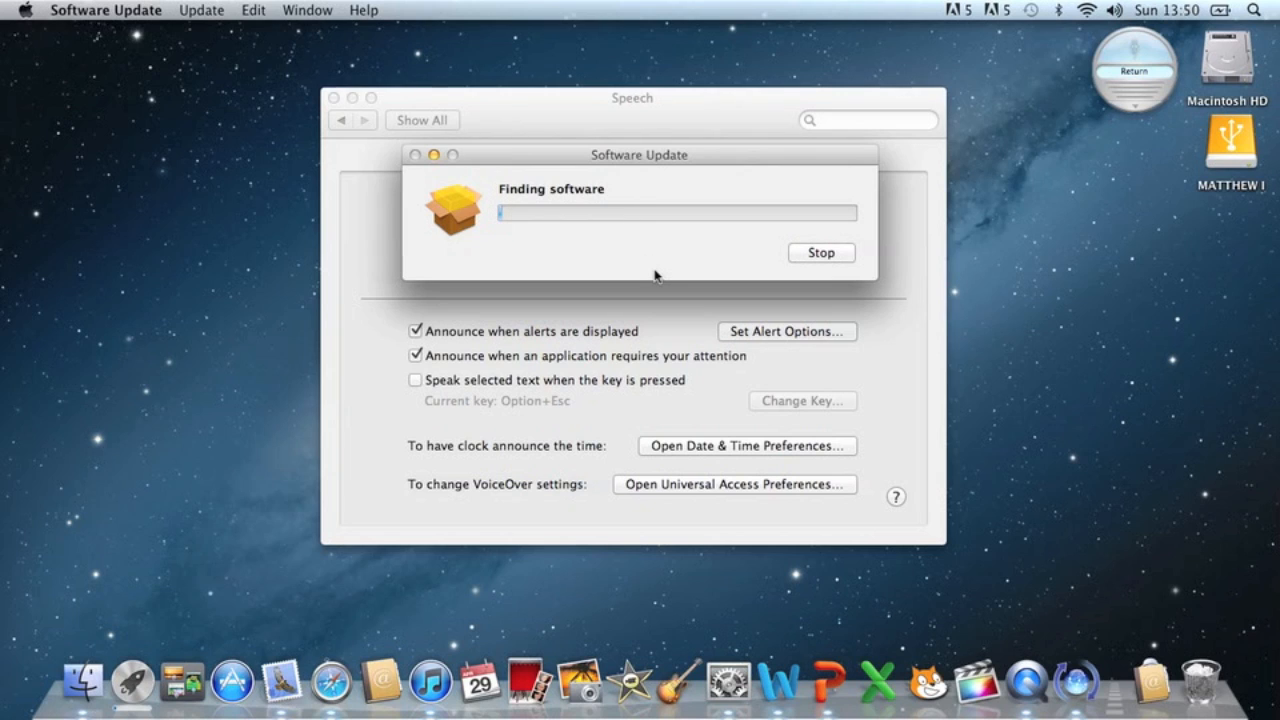
pyautogui.moveTo(192, 192)
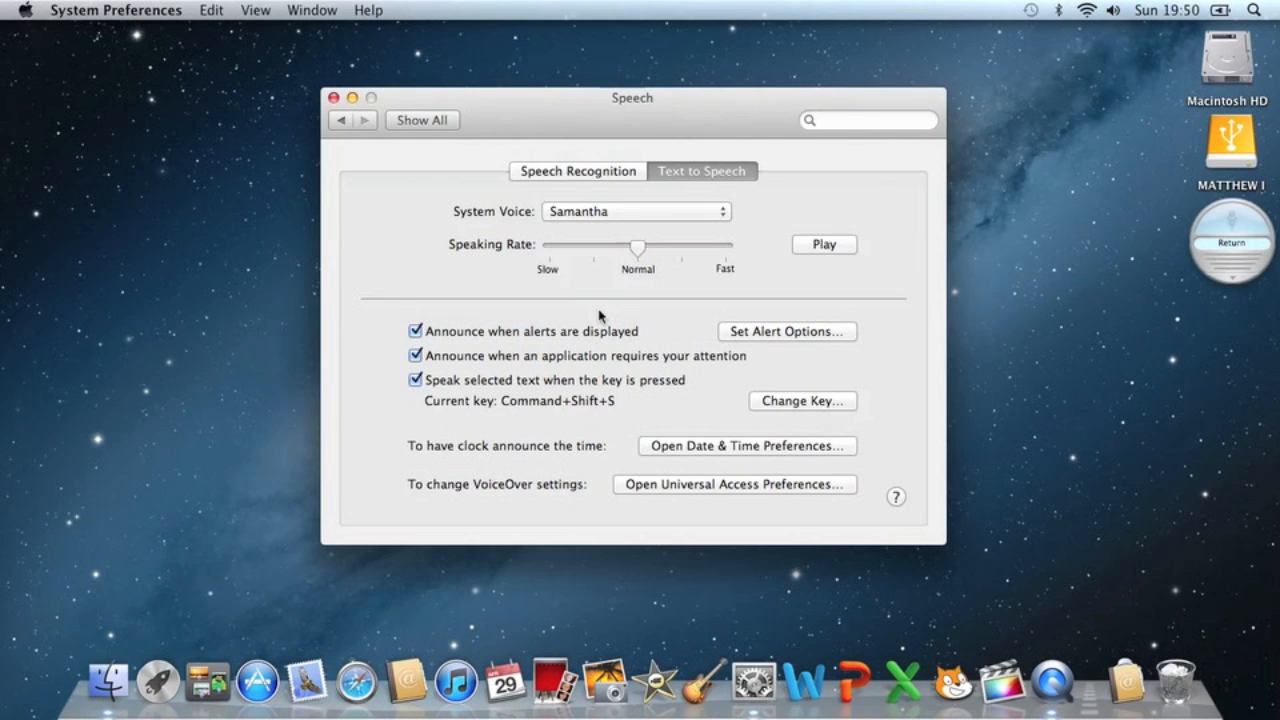
pyautogui.click(636, 212)
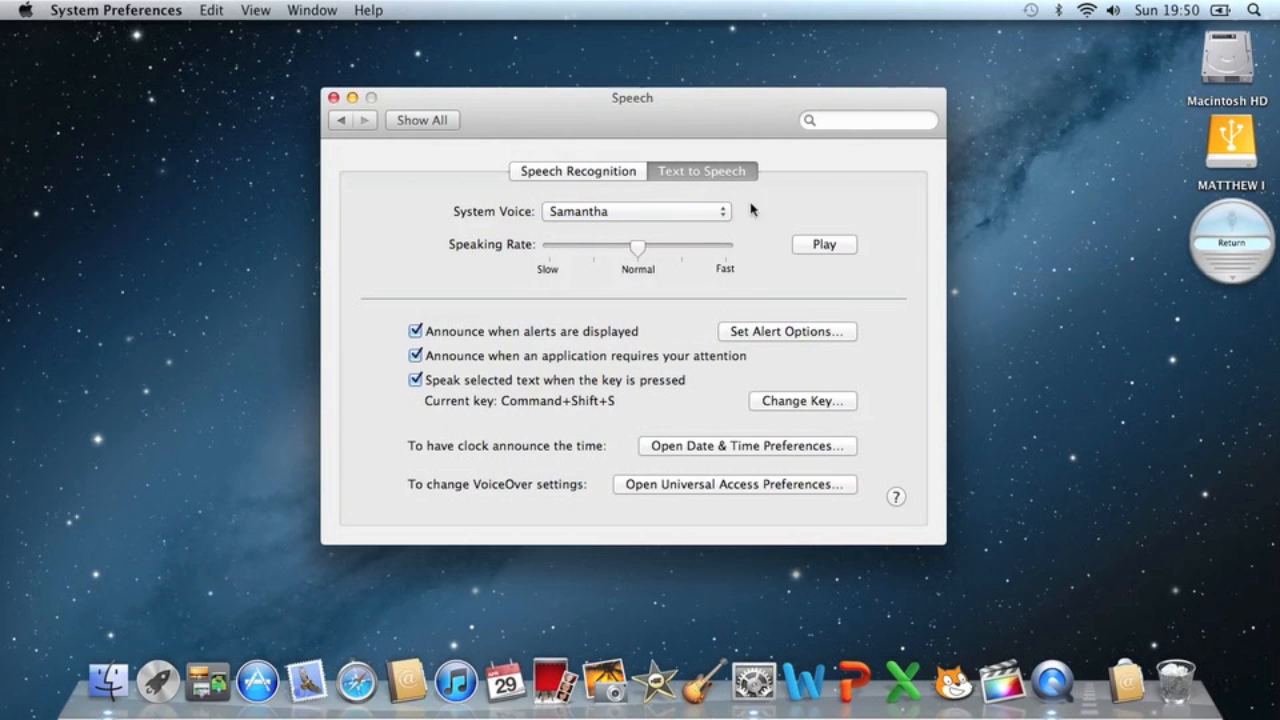
pyautogui.moveTo(824, 256)
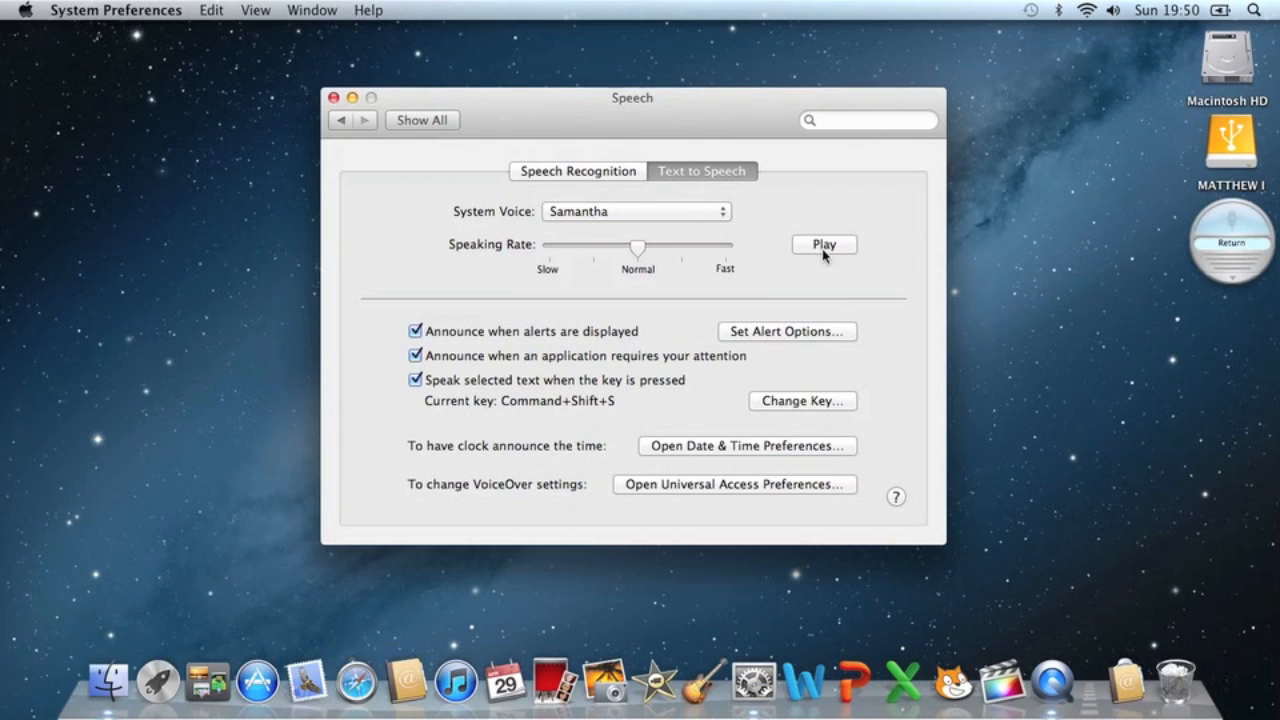
pyautogui.click(824, 244)
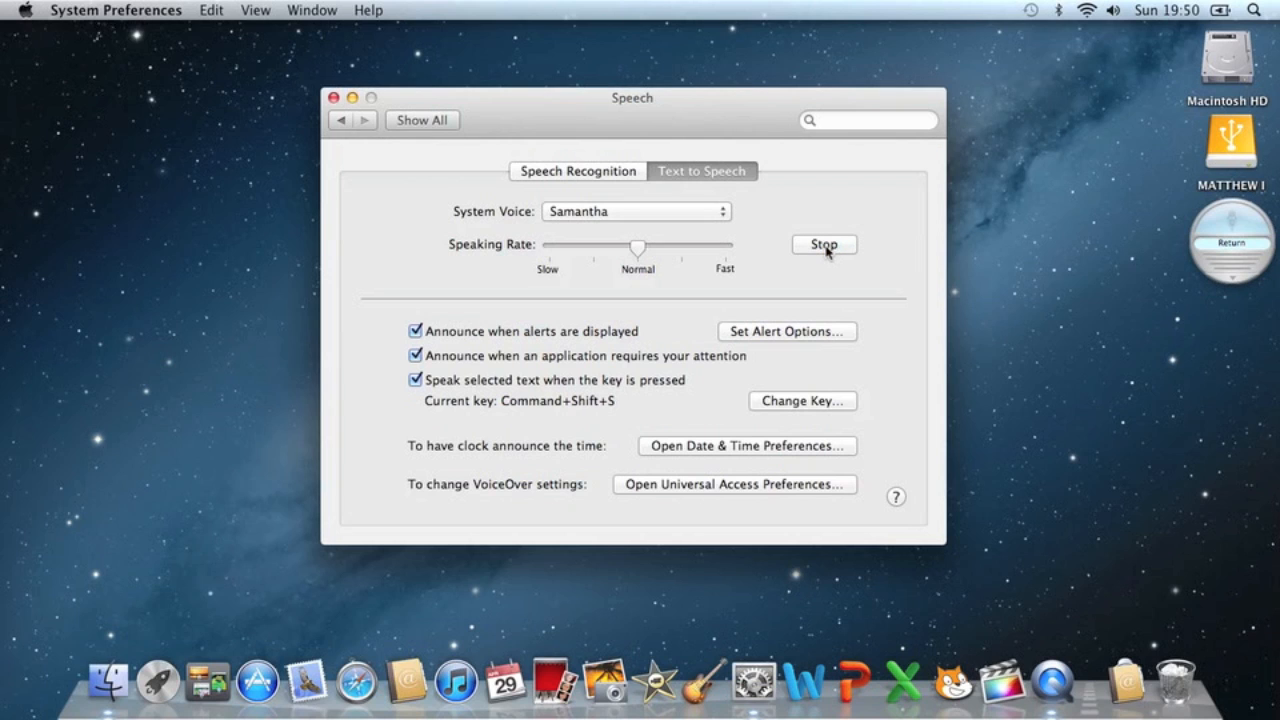
pyautogui.click(416, 380)
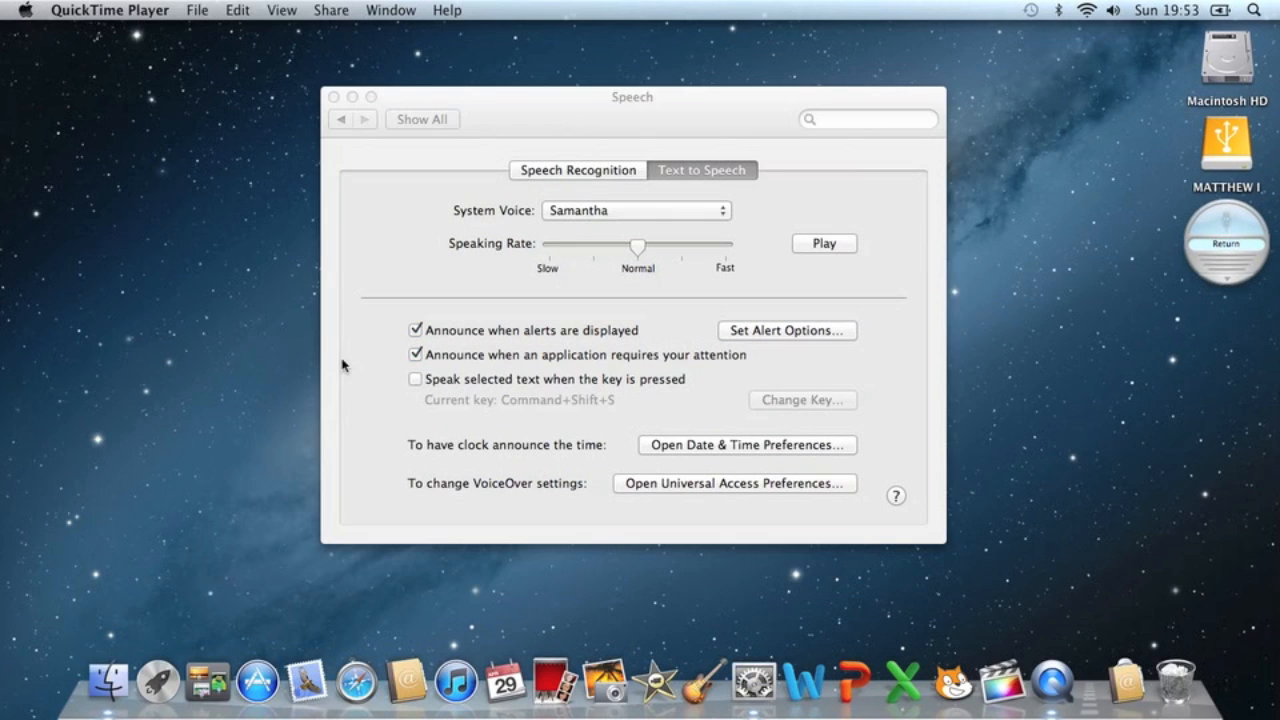